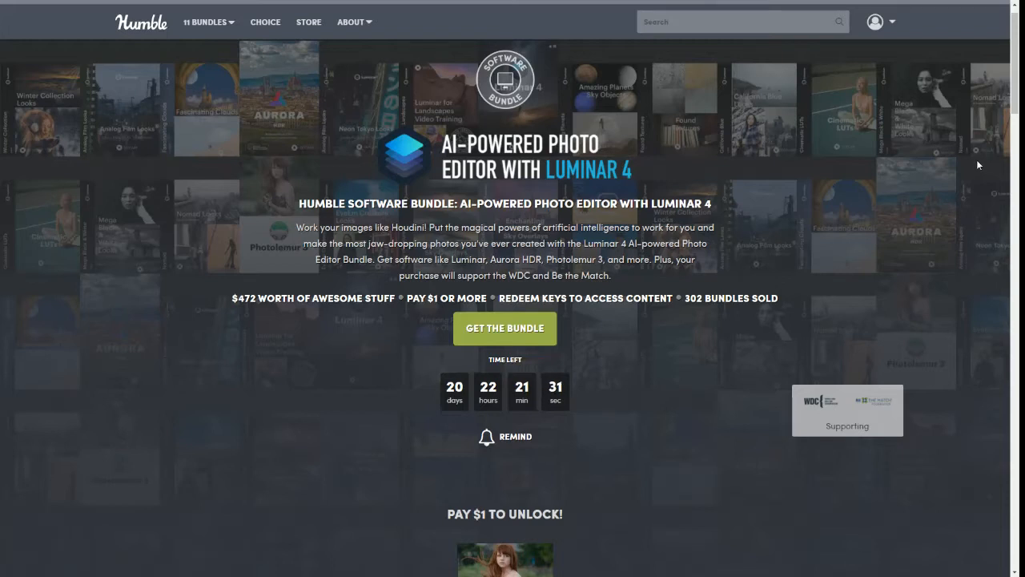
mouse_move(272, 387)
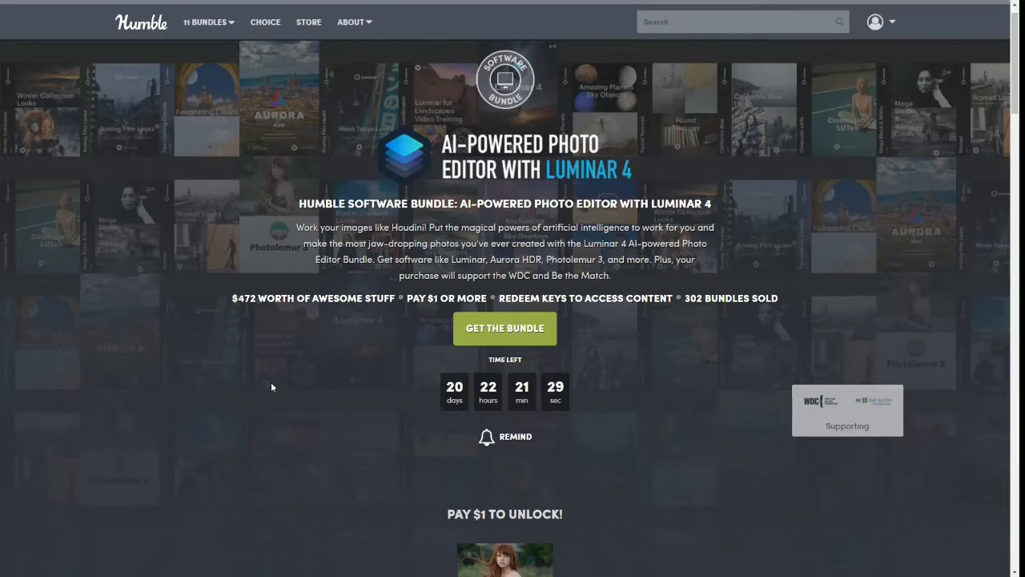
mouse_move(243, 337)
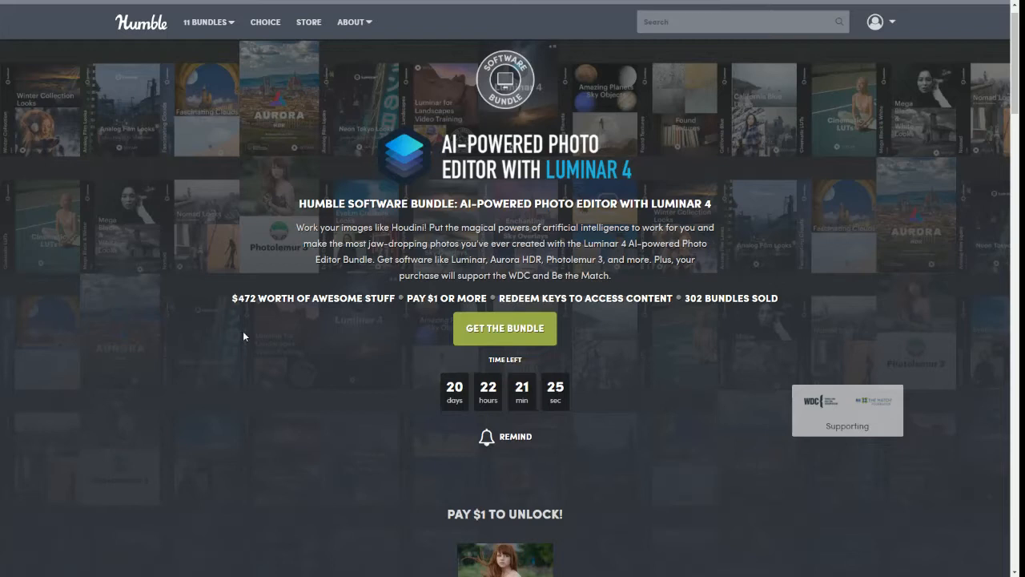
mouse_move(261, 248)
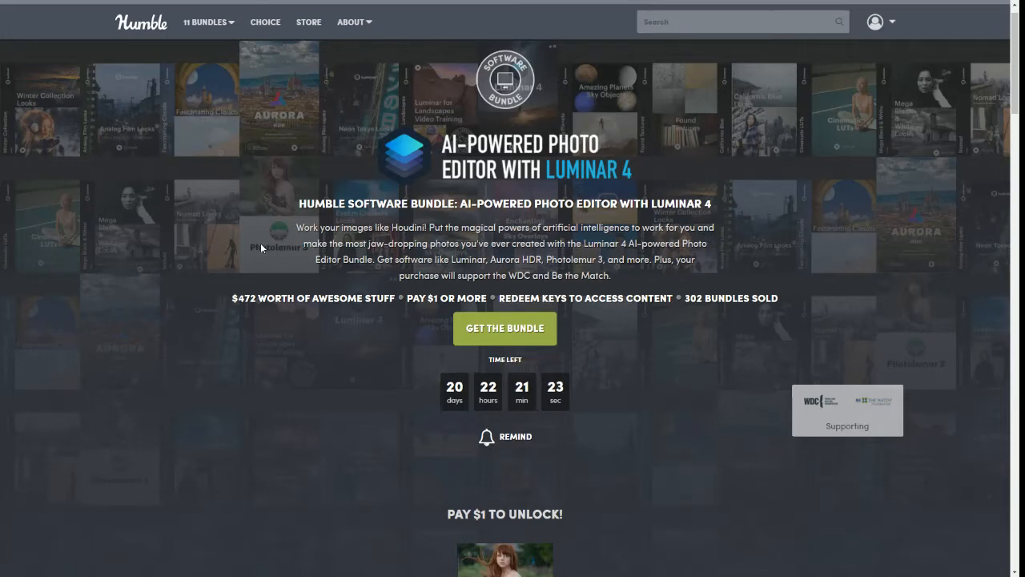
mouse_move(250, 351)
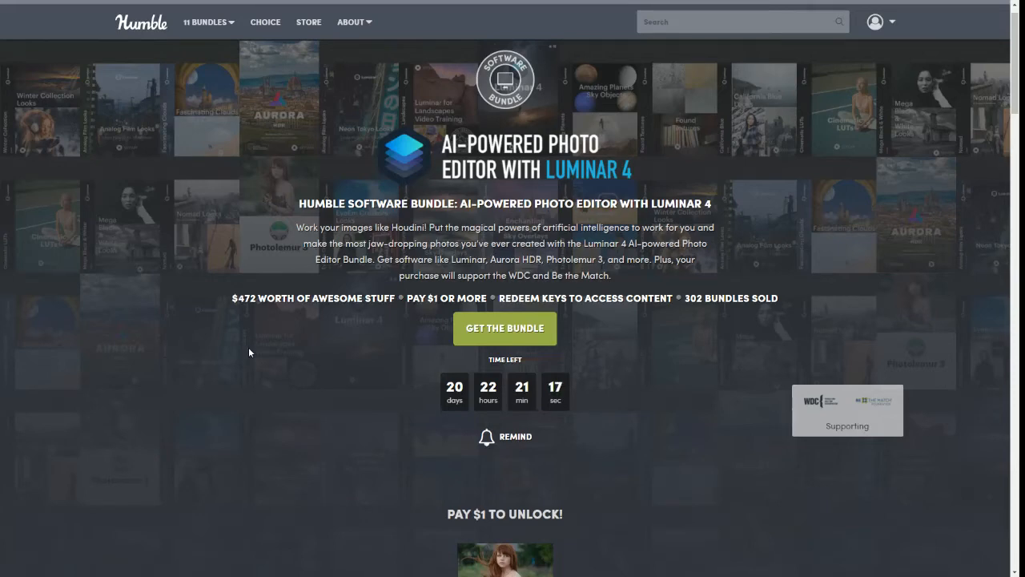
Scroll to the Time Left countdown and set a reminder before the Luminar 4 bundle ends.
scroll(down, 3)
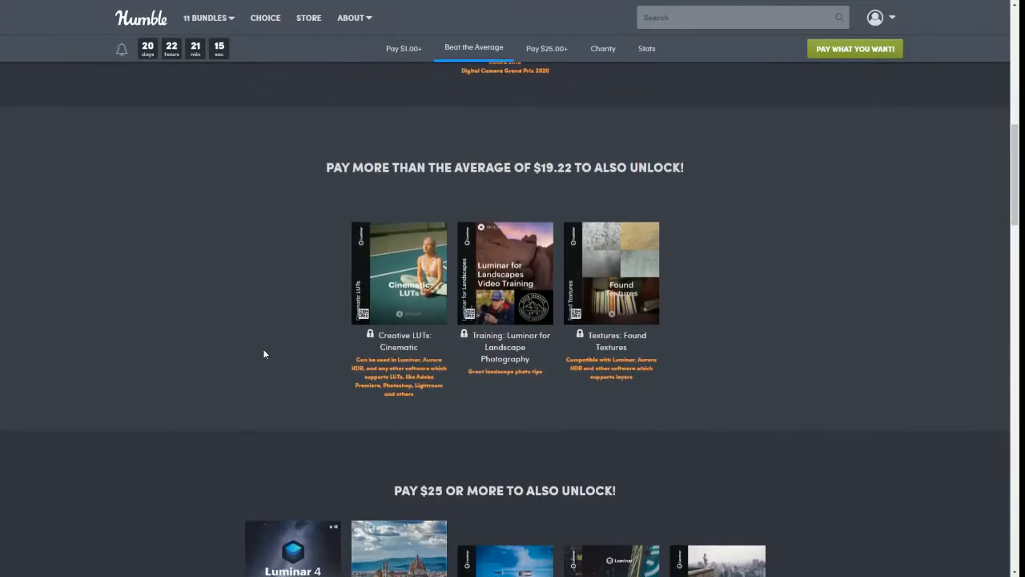
scroll(down, 3)
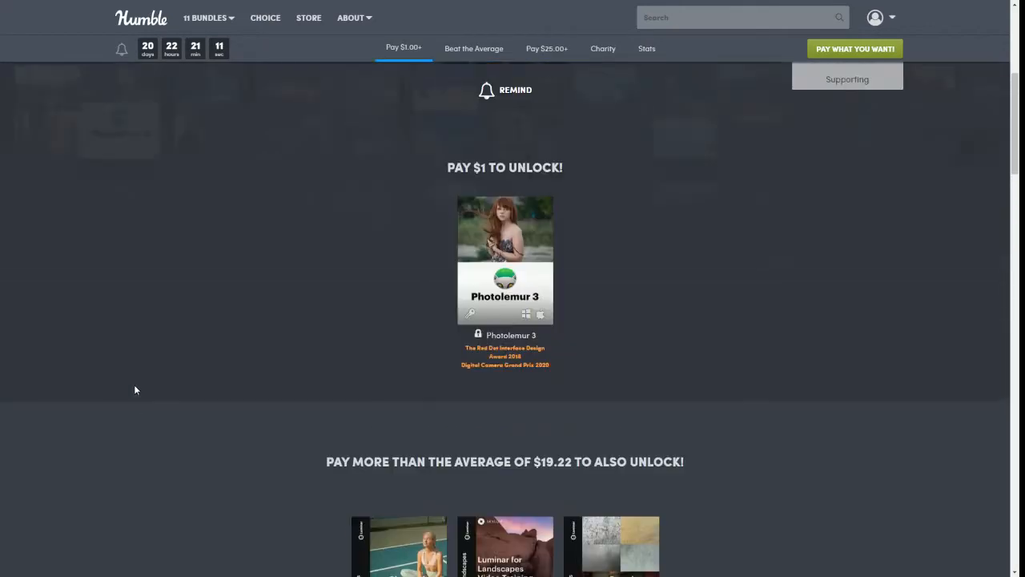
scroll(up, 3)
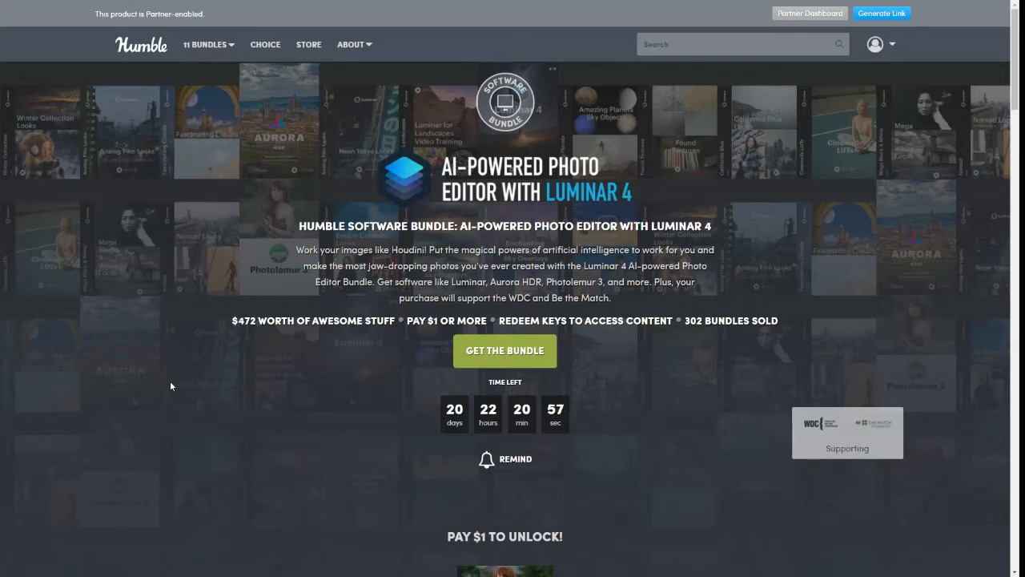
mouse_move(218, 381)
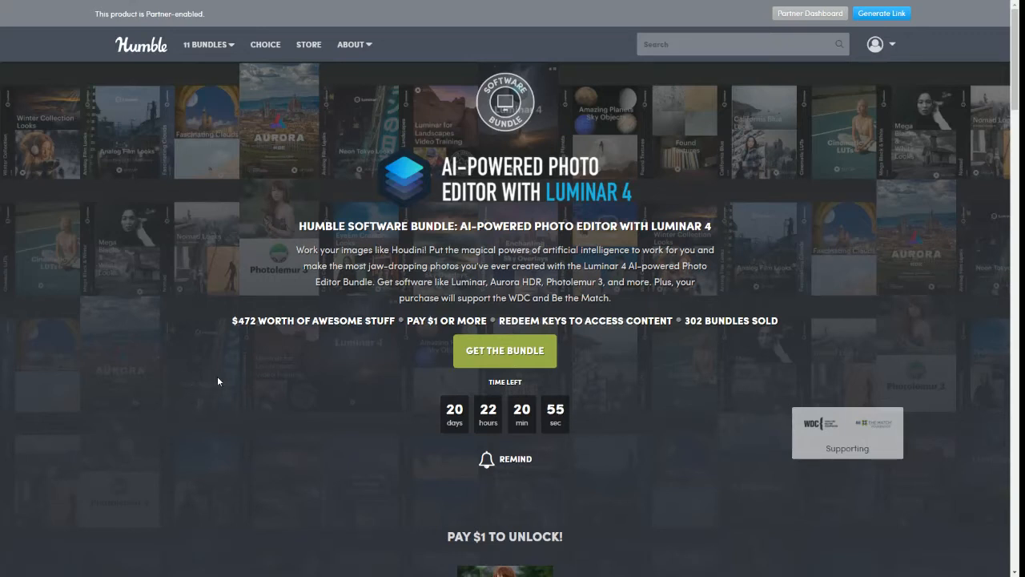
mouse_move(264, 451)
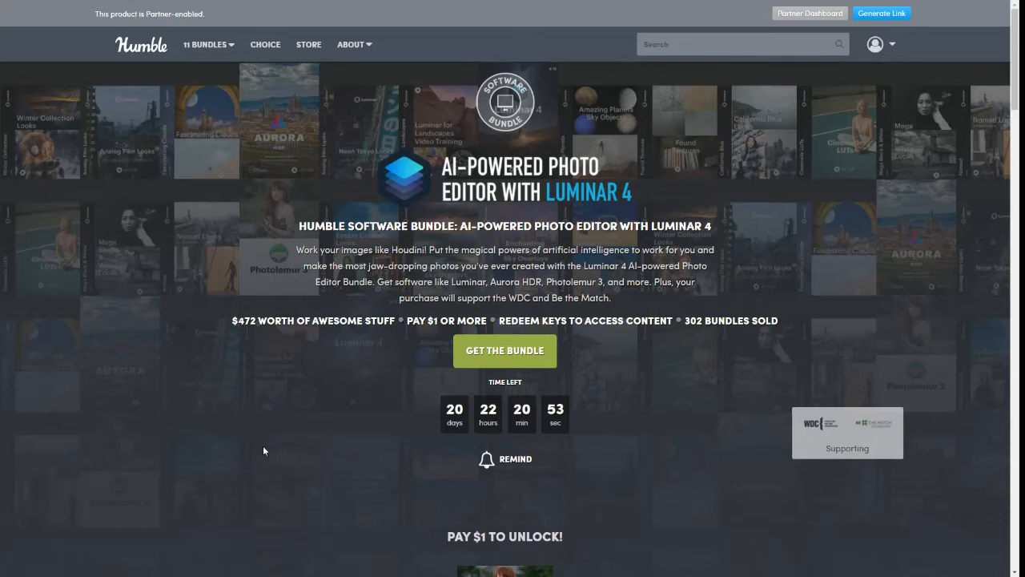
mouse_move(277, 437)
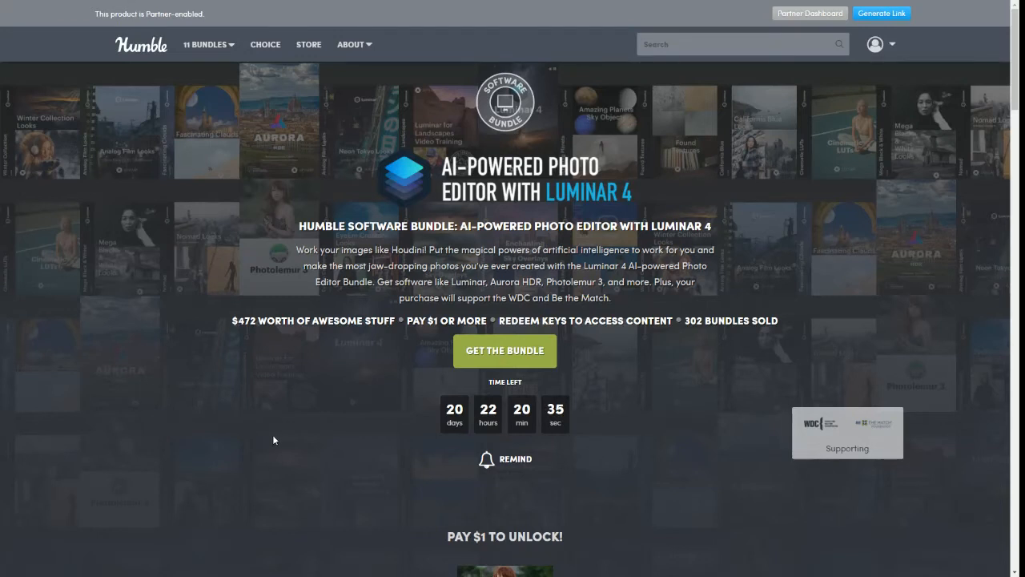
mouse_move(333, 333)
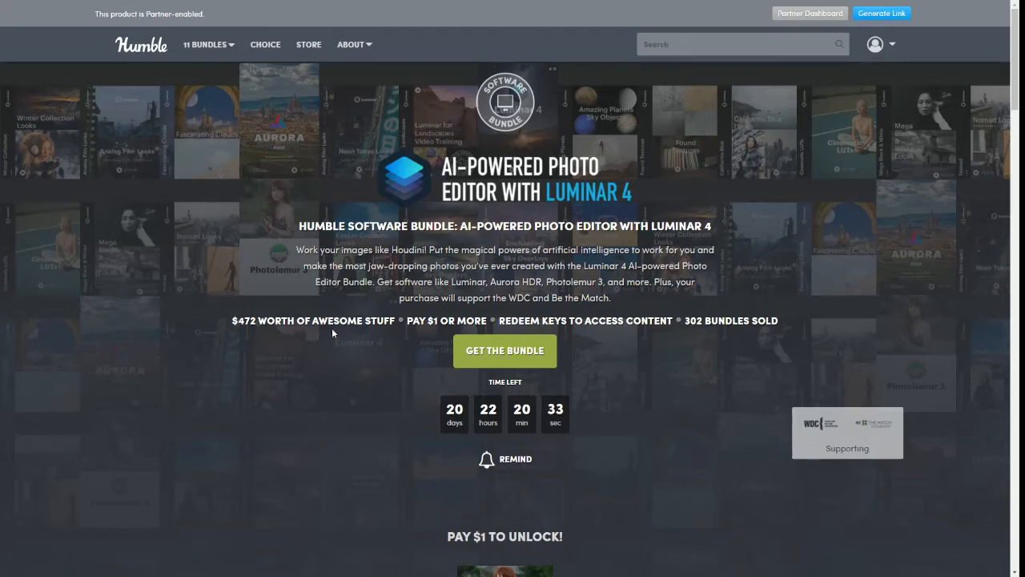
mouse_move(237, 571)
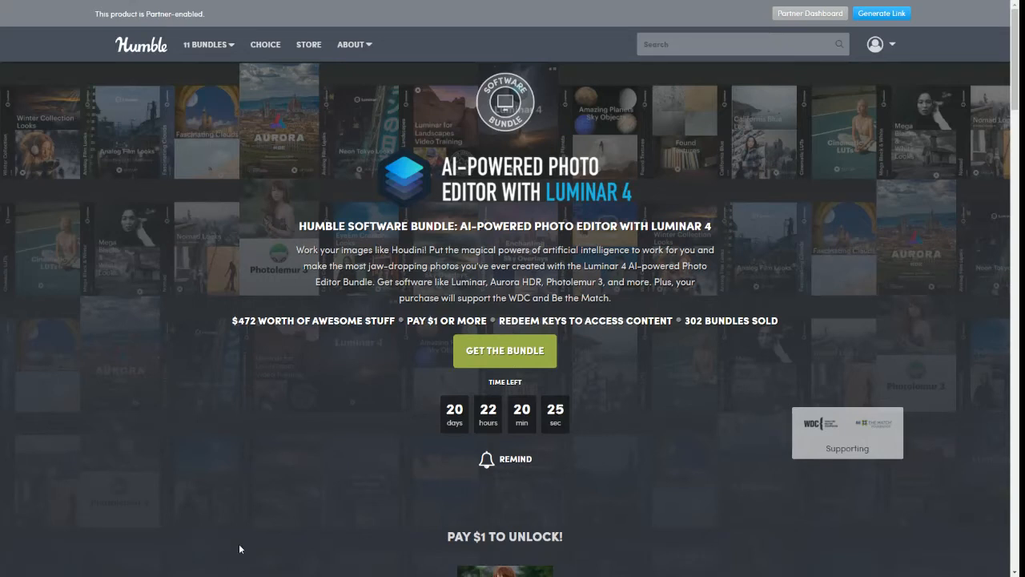
scroll(down, 3)
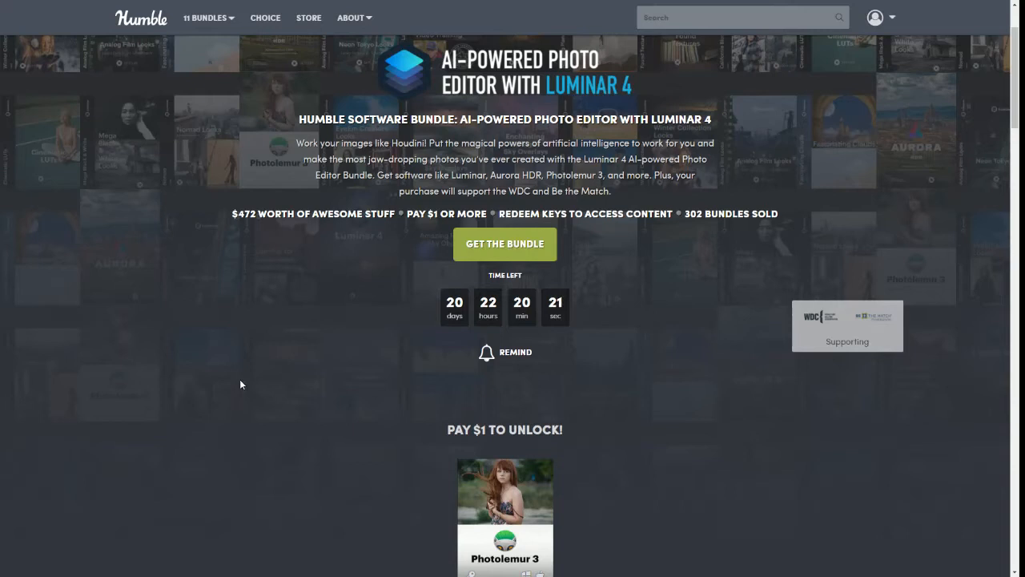
mouse_move(463, 244)
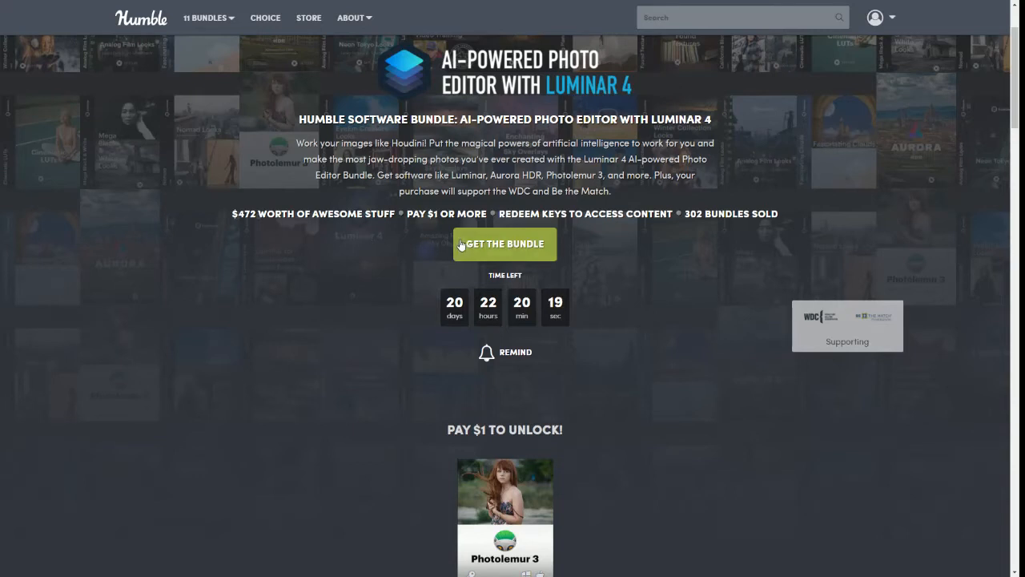
mouse_move(578, 270)
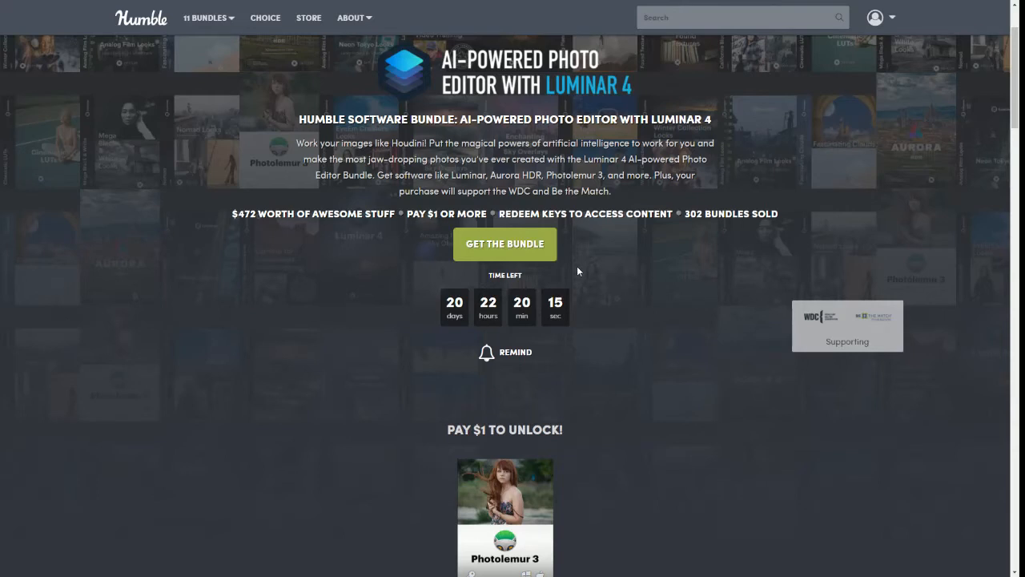
mouse_move(168, 434)
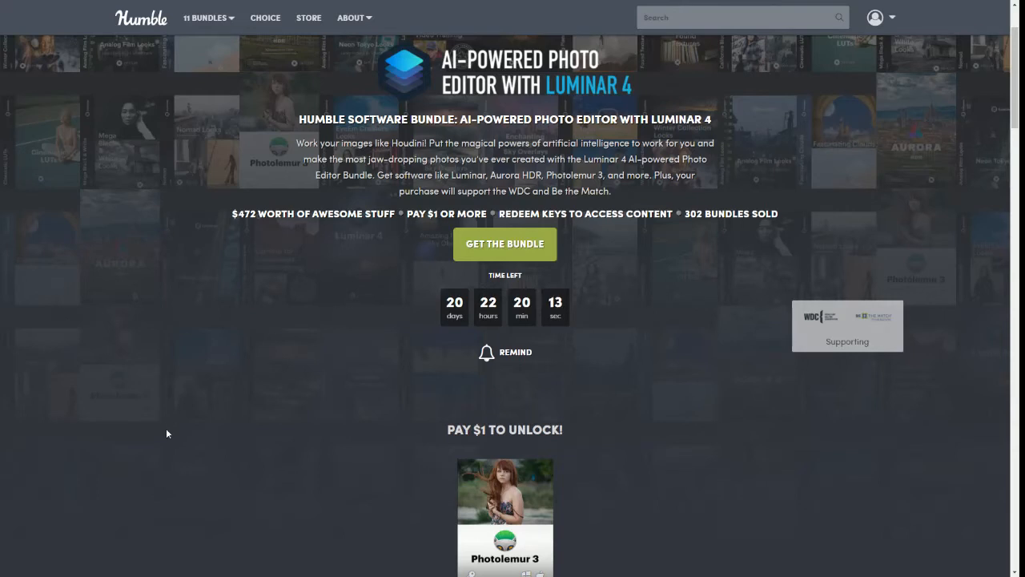
mouse_move(271, 363)
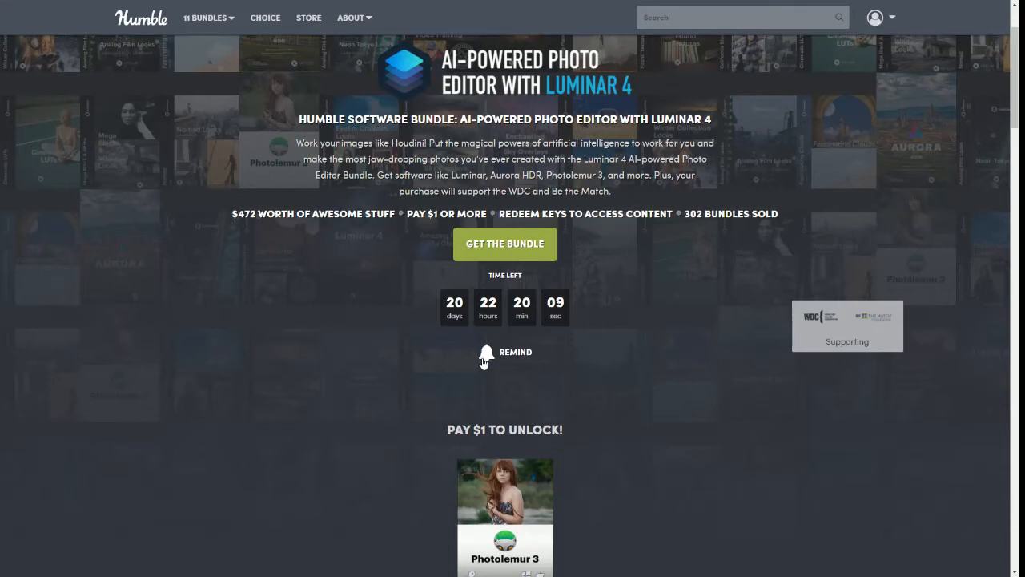
click(486, 352)
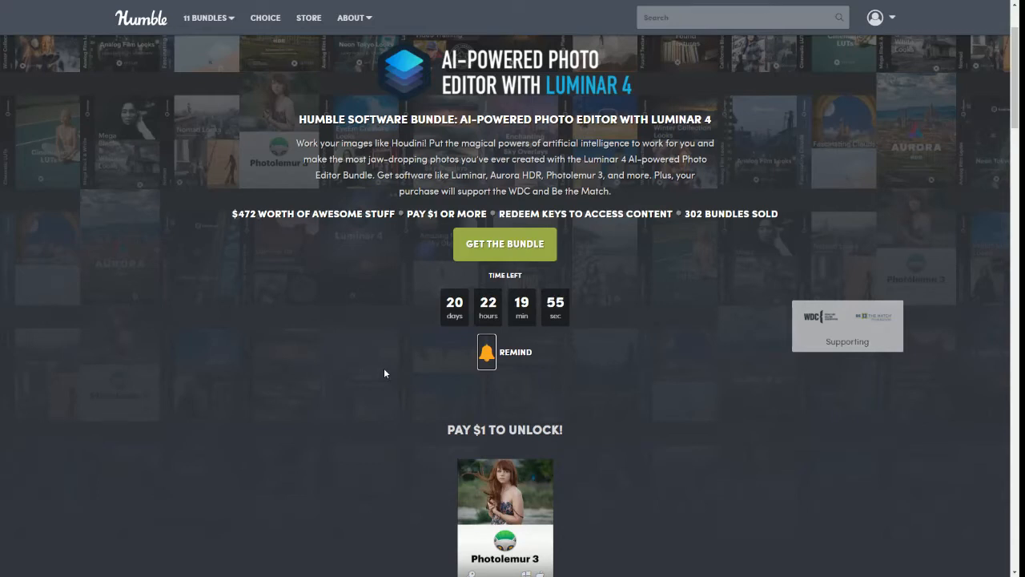
mouse_move(542, 354)
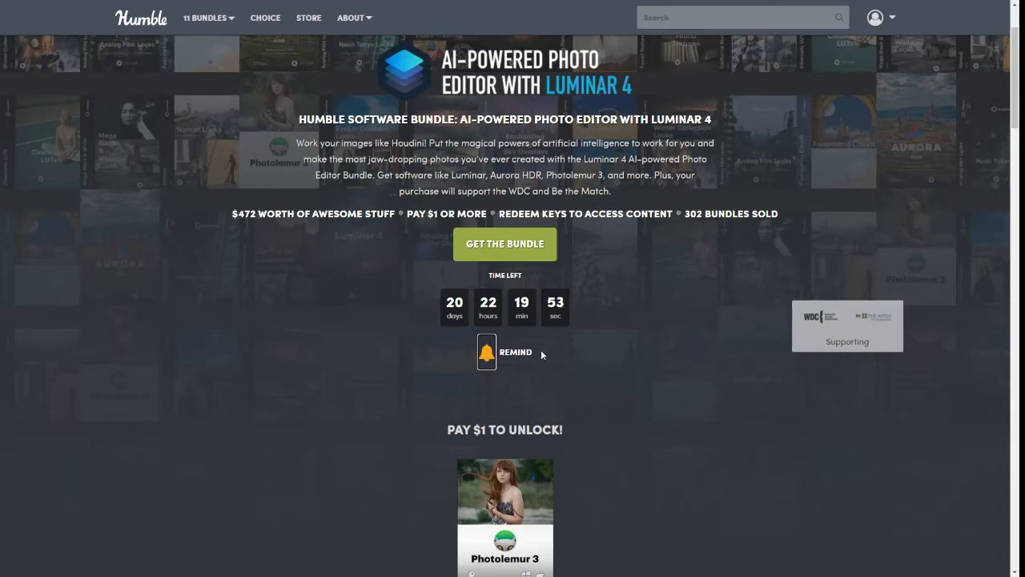
mouse_move(537, 391)
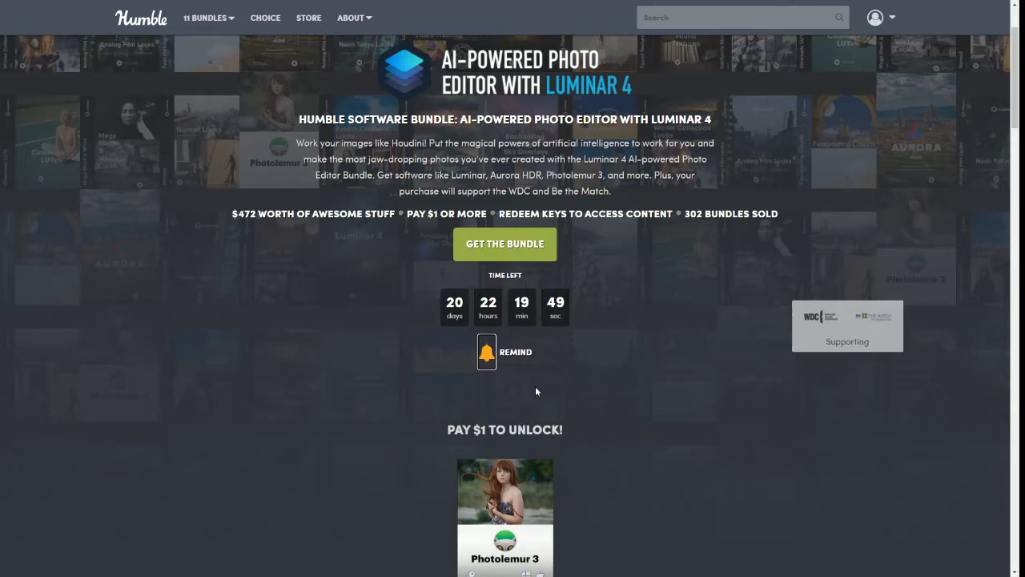
Scroll past Photolemur 3 to the $19.22 tier with Cinematic LUTs, landscape training and Found Textures.
scroll(down, 3)
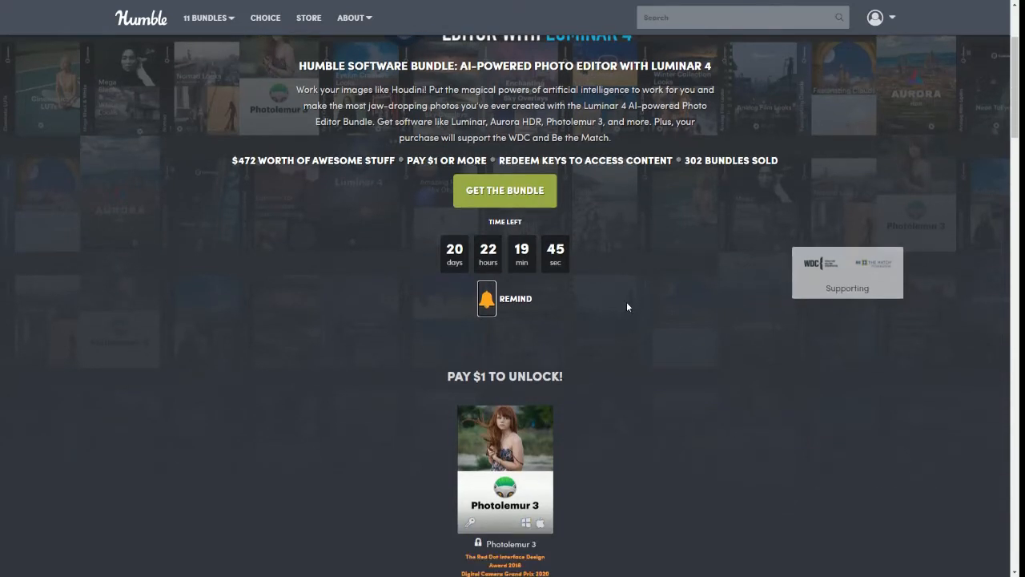
mouse_move(585, 323)
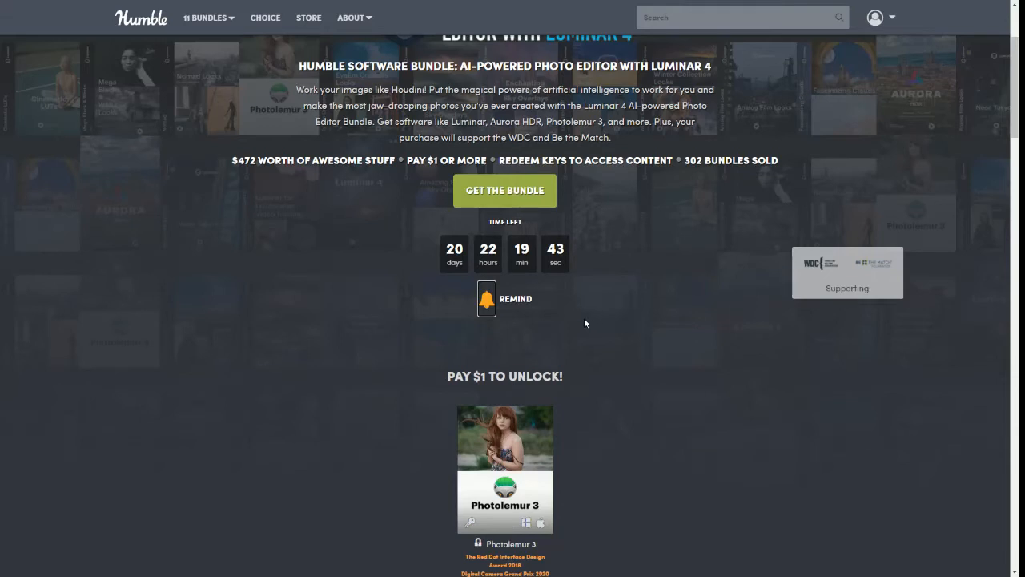
scroll(down, 3)
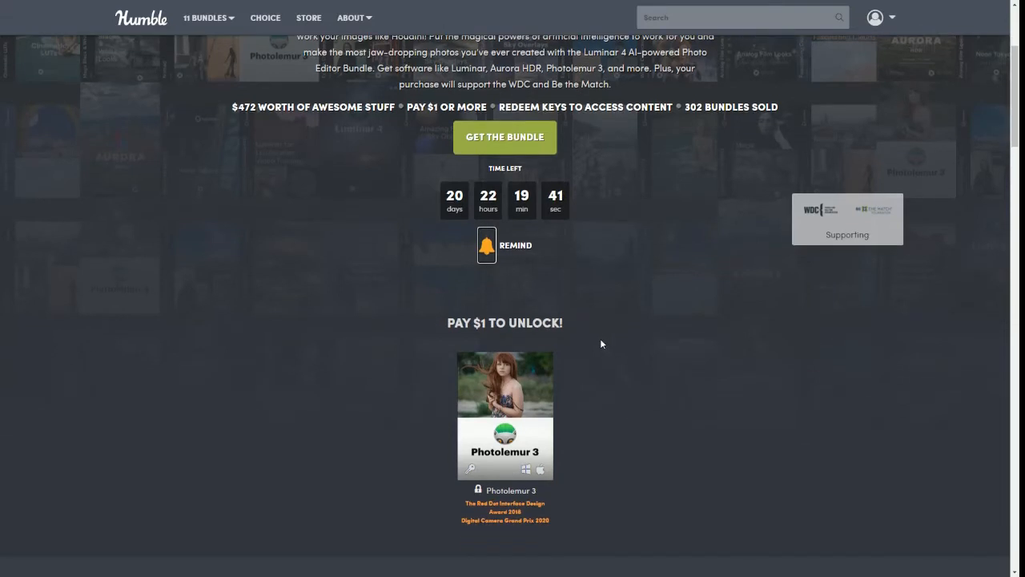
scroll(down, 3)
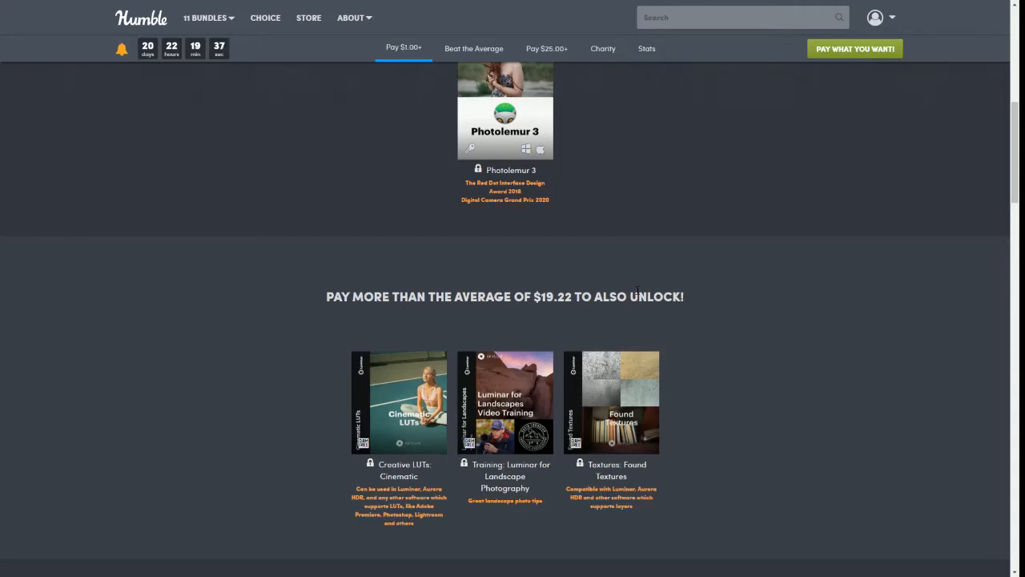
mouse_move(606, 338)
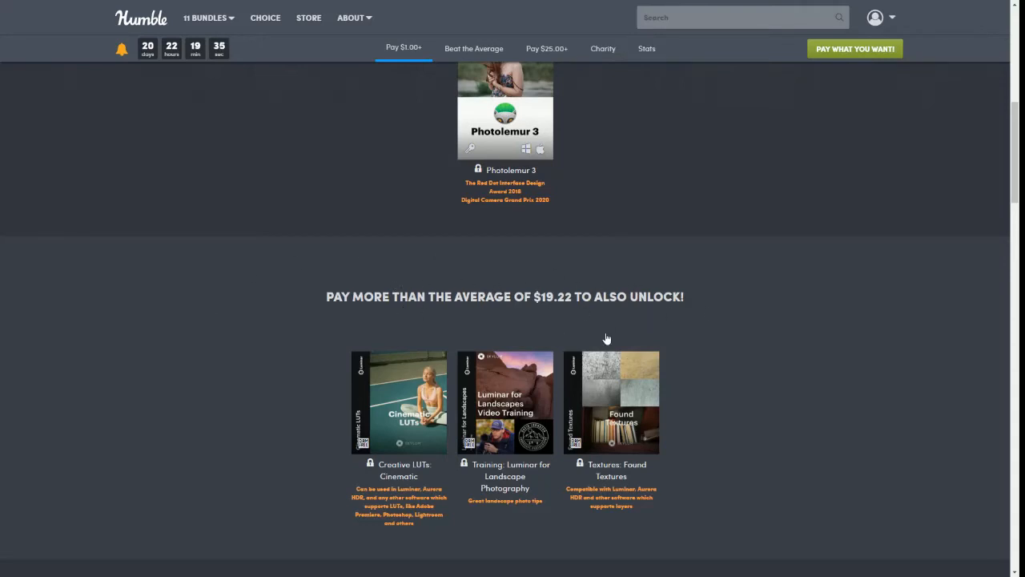
mouse_move(740, 336)
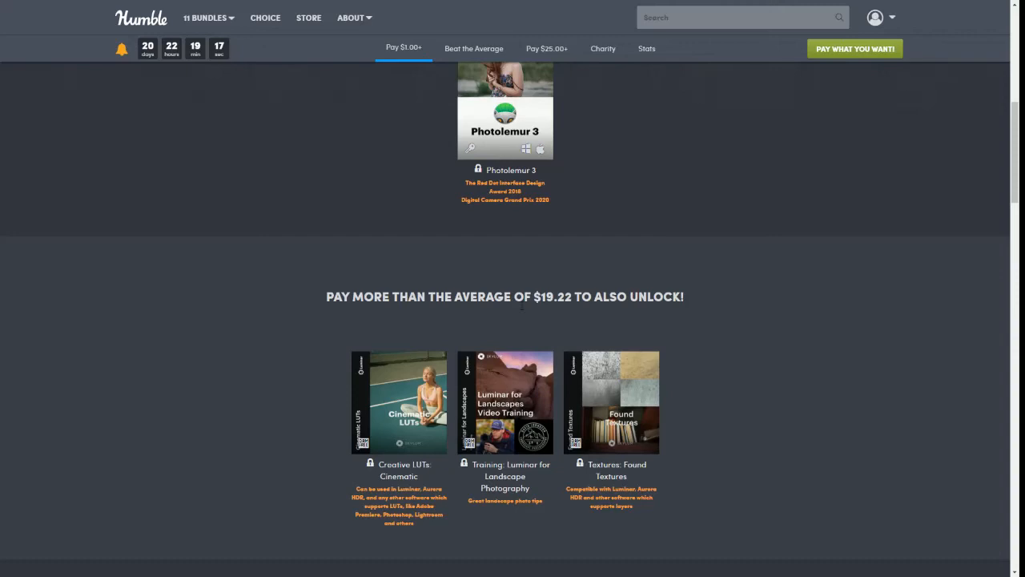
mouse_move(573, 310)
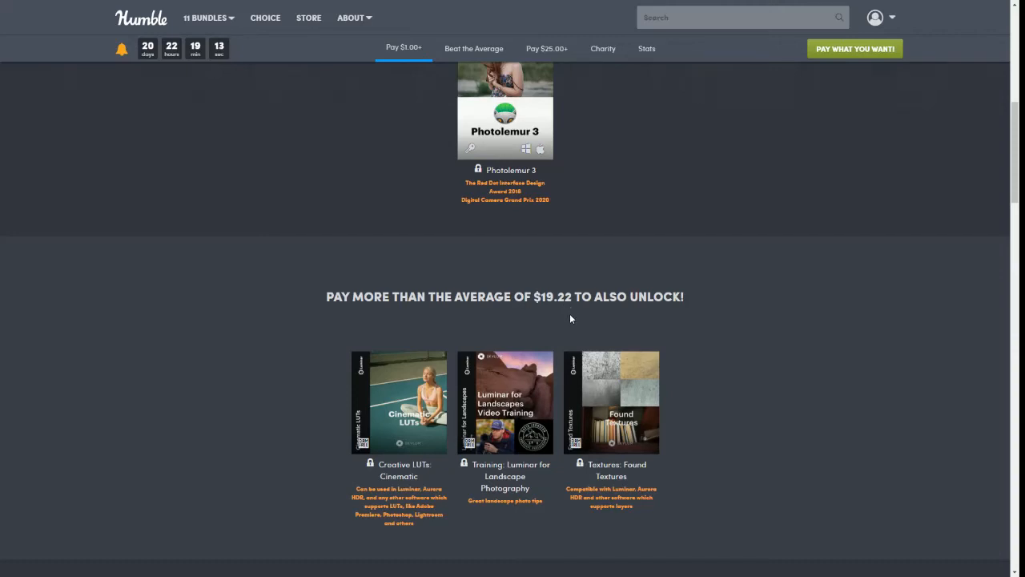
mouse_move(789, 311)
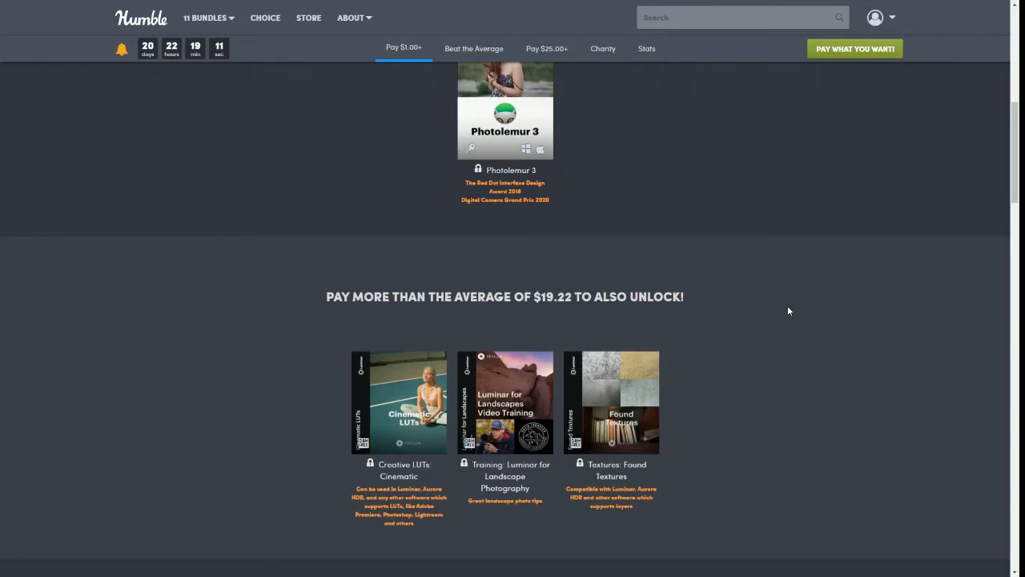
Browse the $25 tier with Luminar 4, Aurora HDR and Looks packs, ending at the $19.22 tier.
scroll(down, 3)
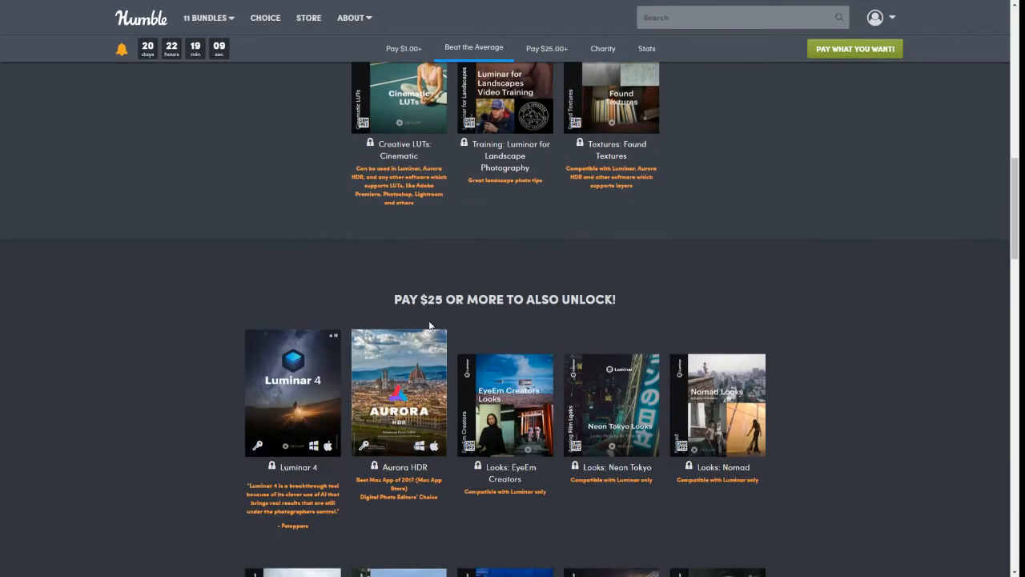
mouse_move(525, 277)
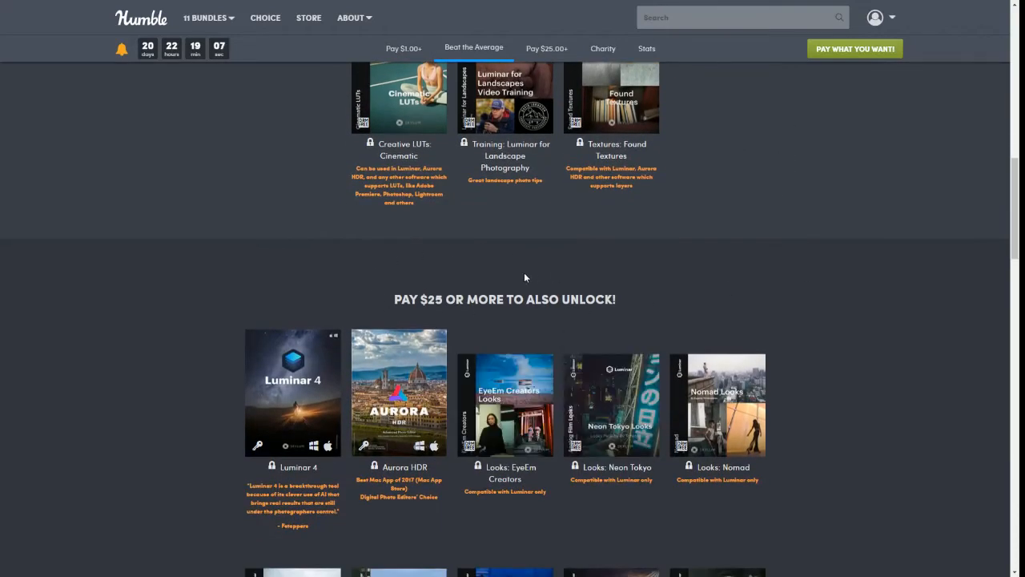
scroll(down, 3)
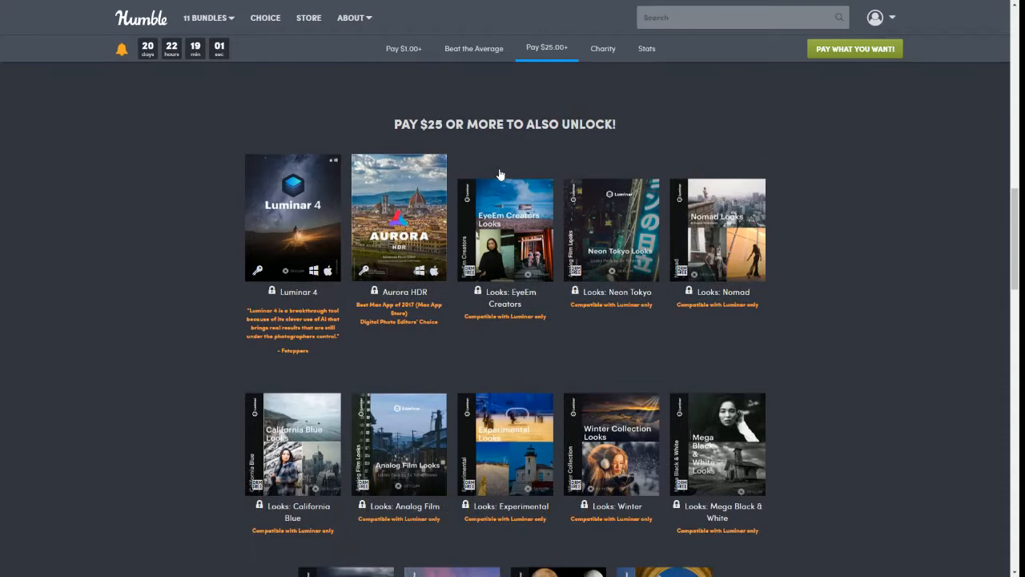
scroll(down, 3)
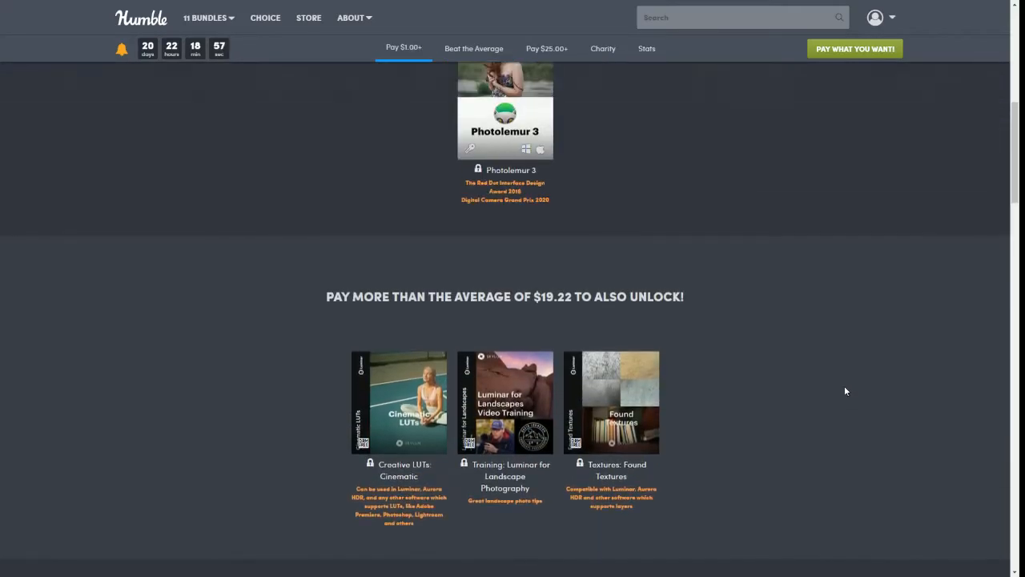
mouse_move(820, 433)
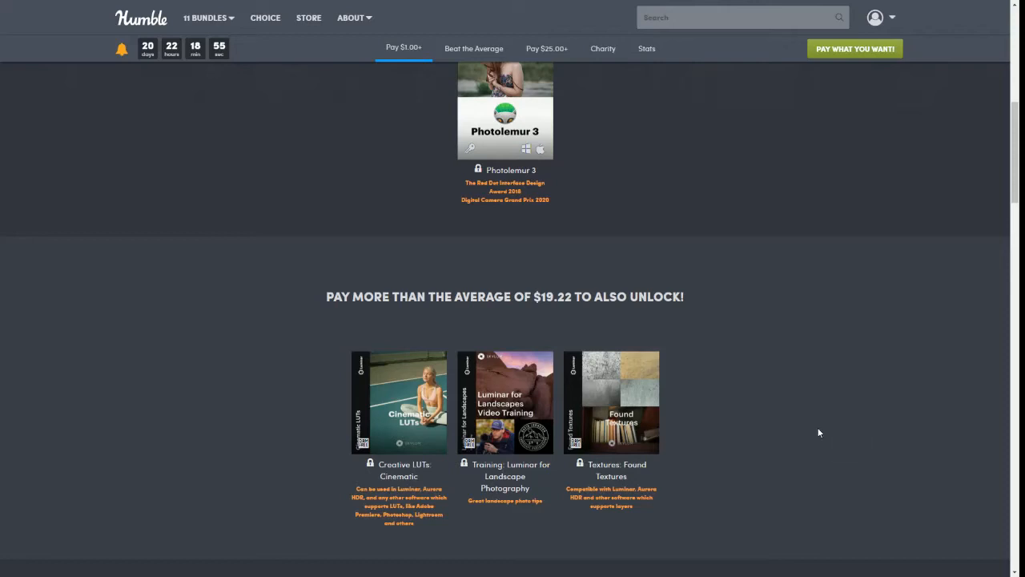
scroll(up, 3)
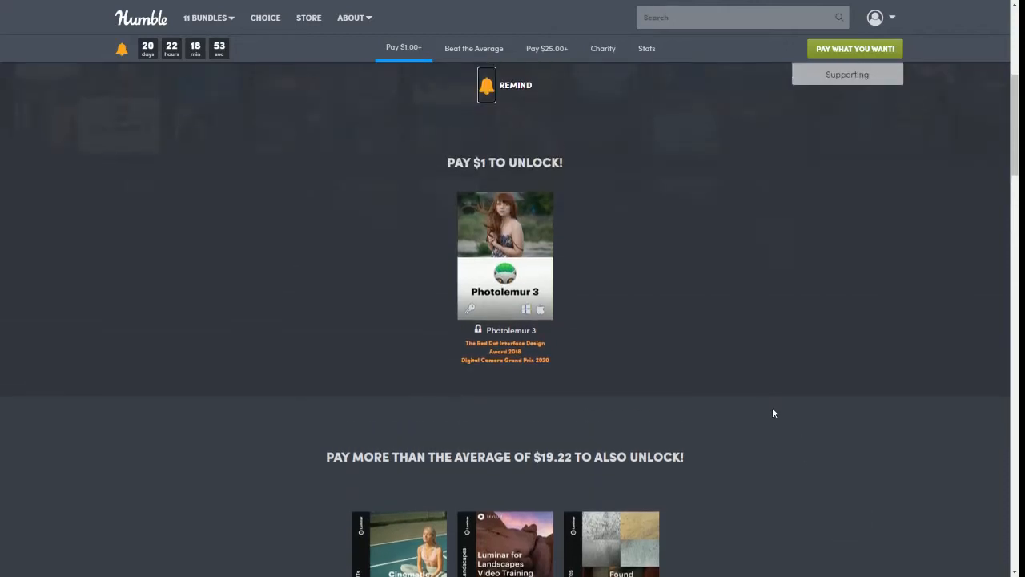
mouse_move(655, 308)
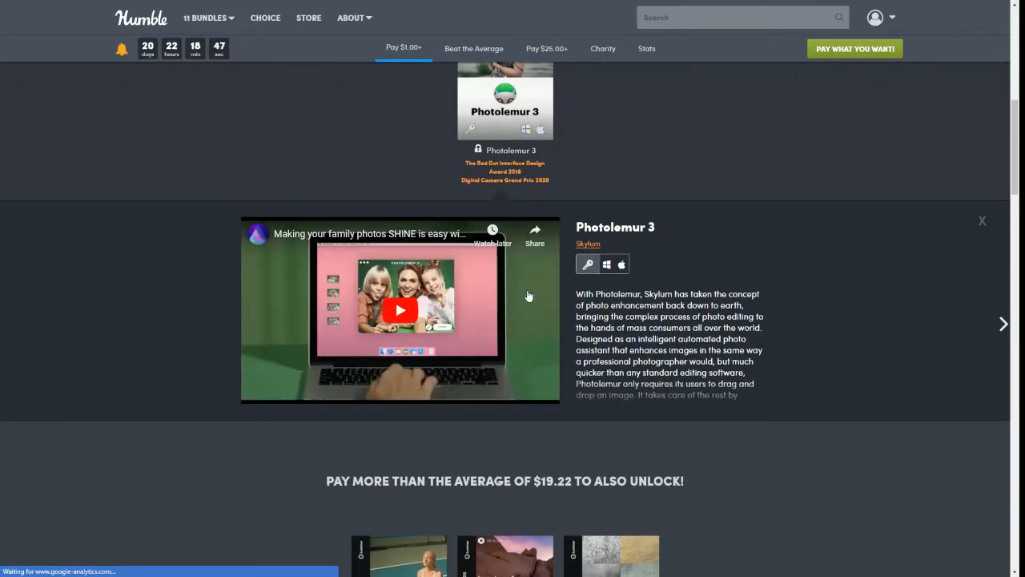
mouse_move(530, 268)
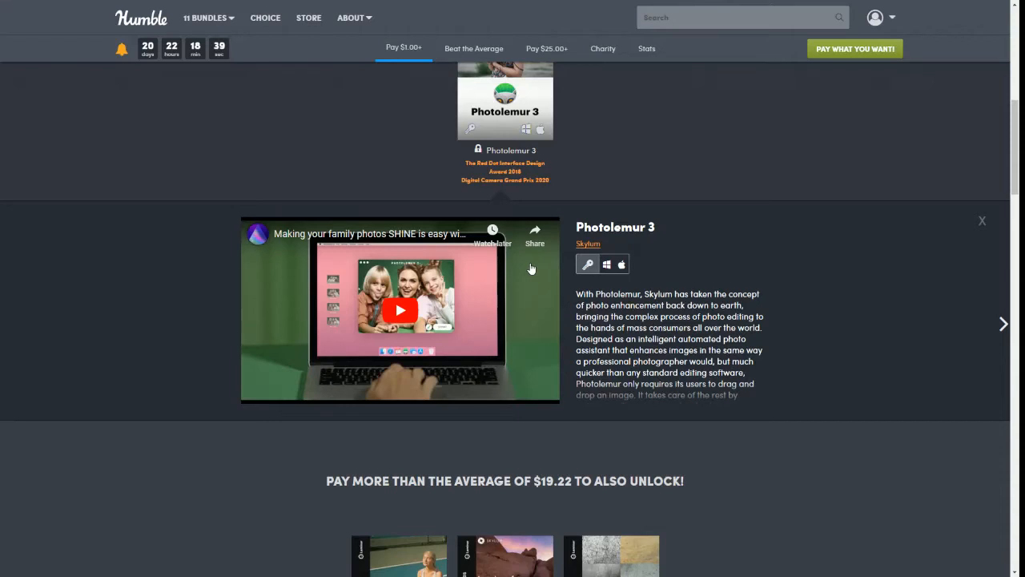
mouse_move(399, 277)
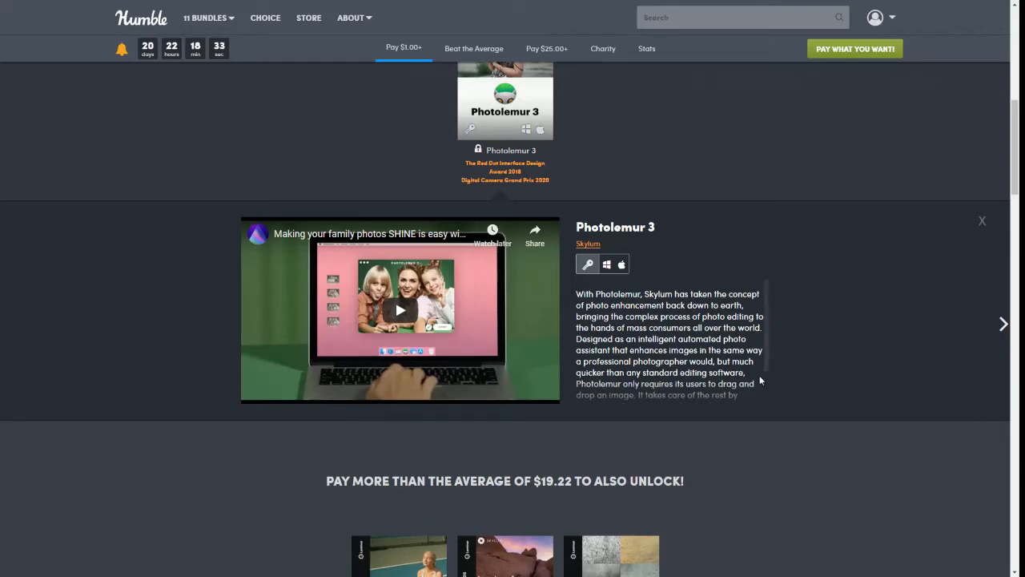
scroll(down, 3)
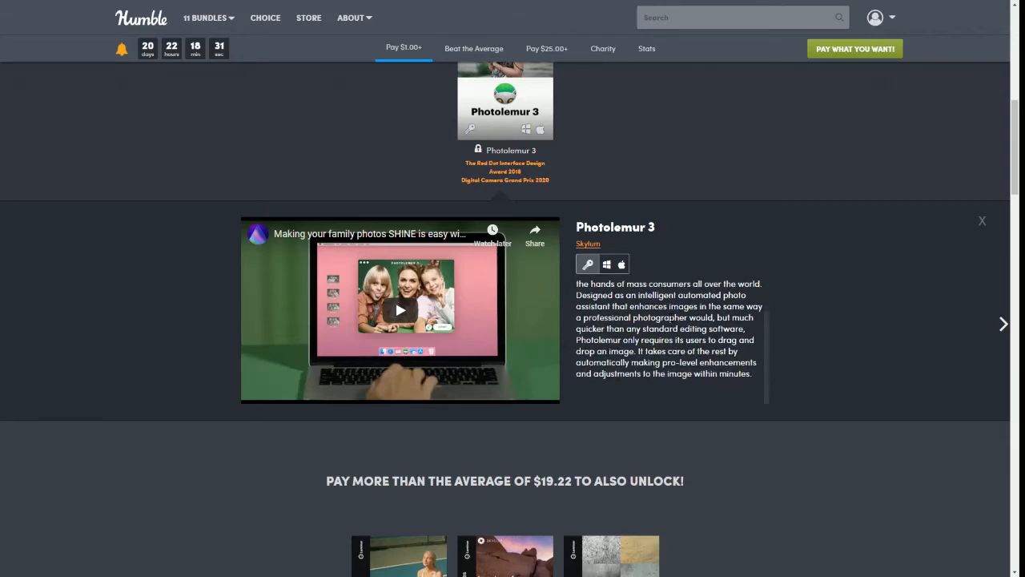
scroll(down, 3)
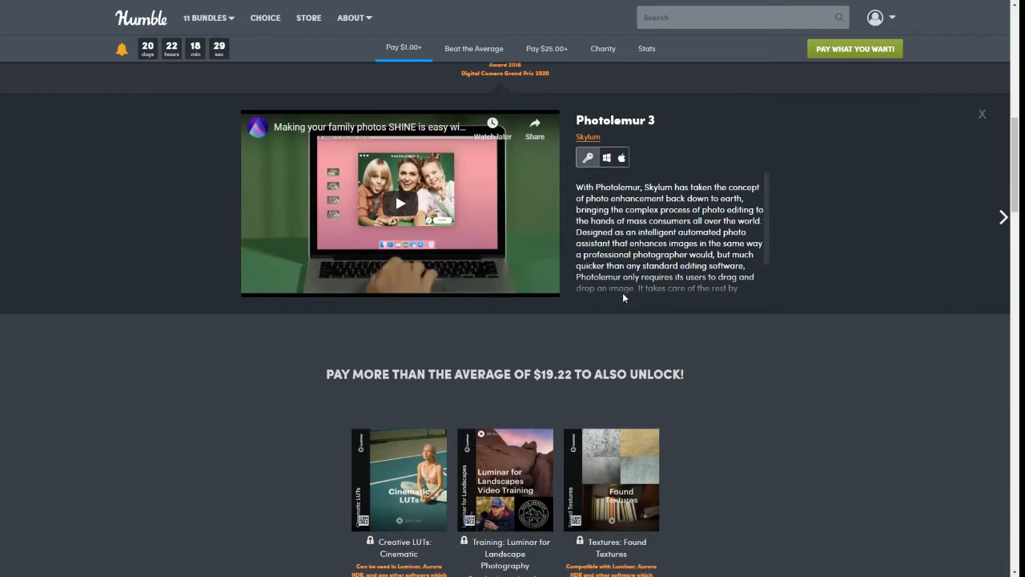
scroll(up, 3)
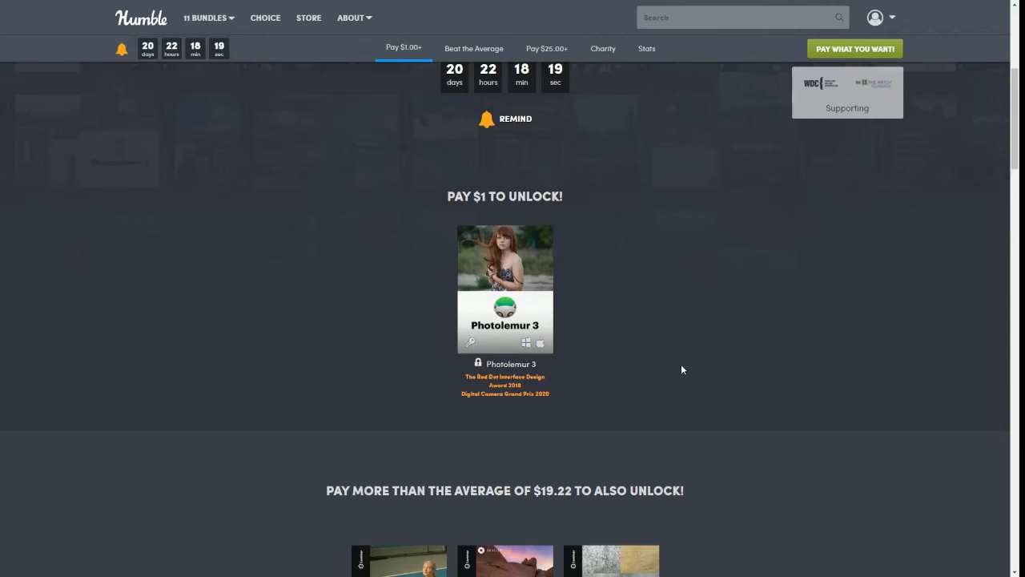
scroll(down, 3)
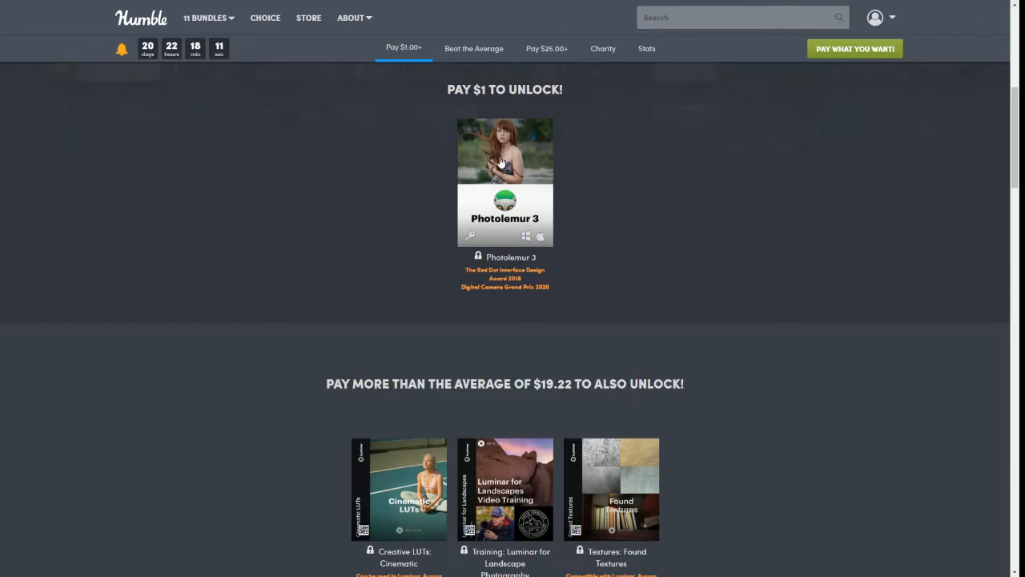
scroll(down, 3)
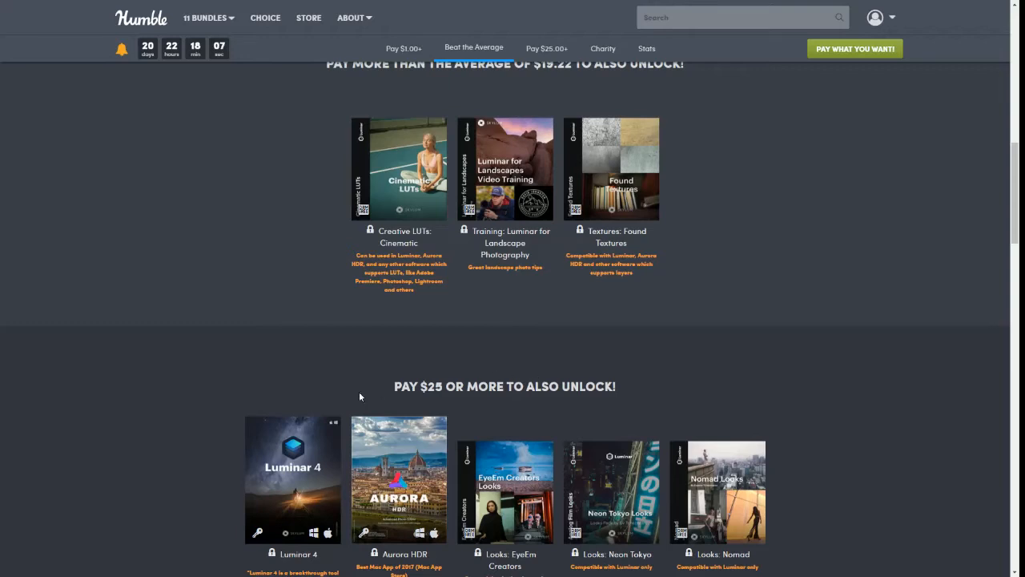
scroll(up, 3)
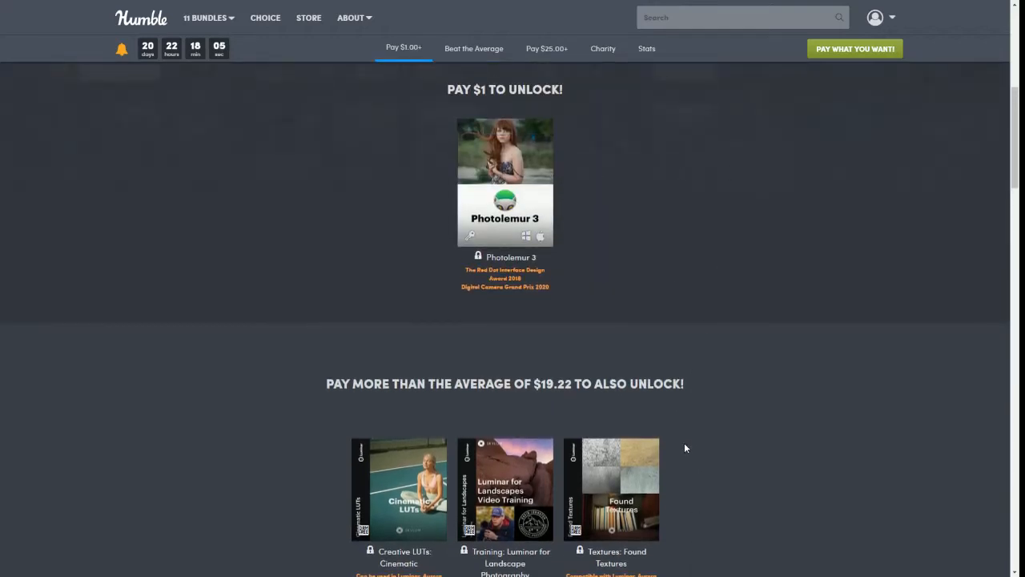
scroll(down, 3)
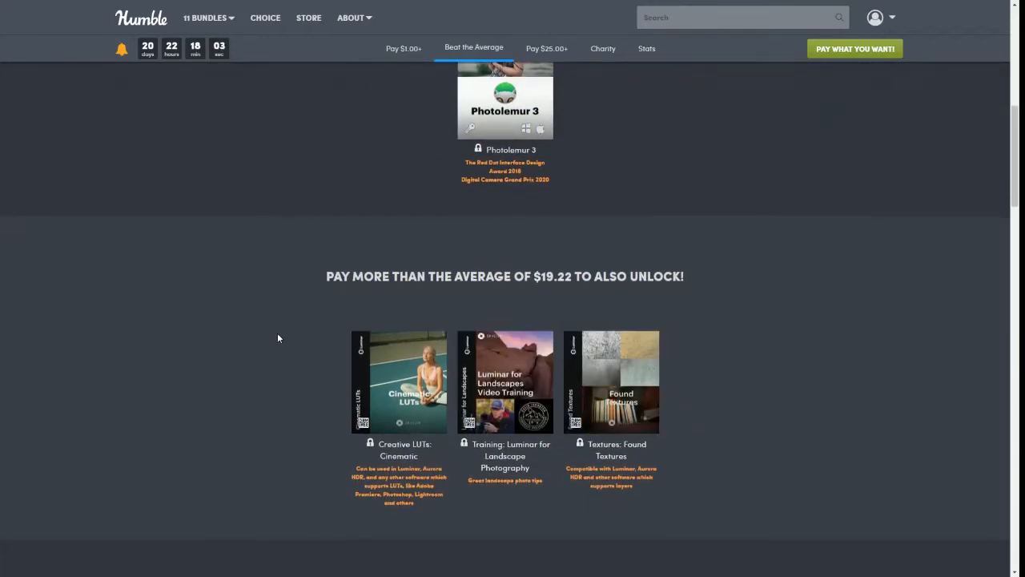
scroll(down, 3)
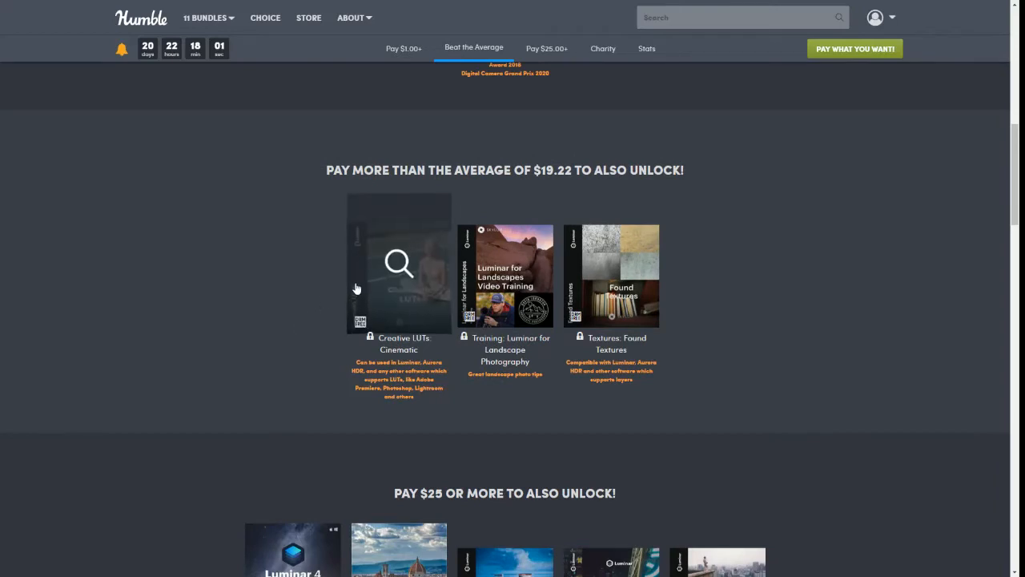
View Creative LUTs: Cinematic details at 125% browser zoom, then close the details panel.
click(398, 263)
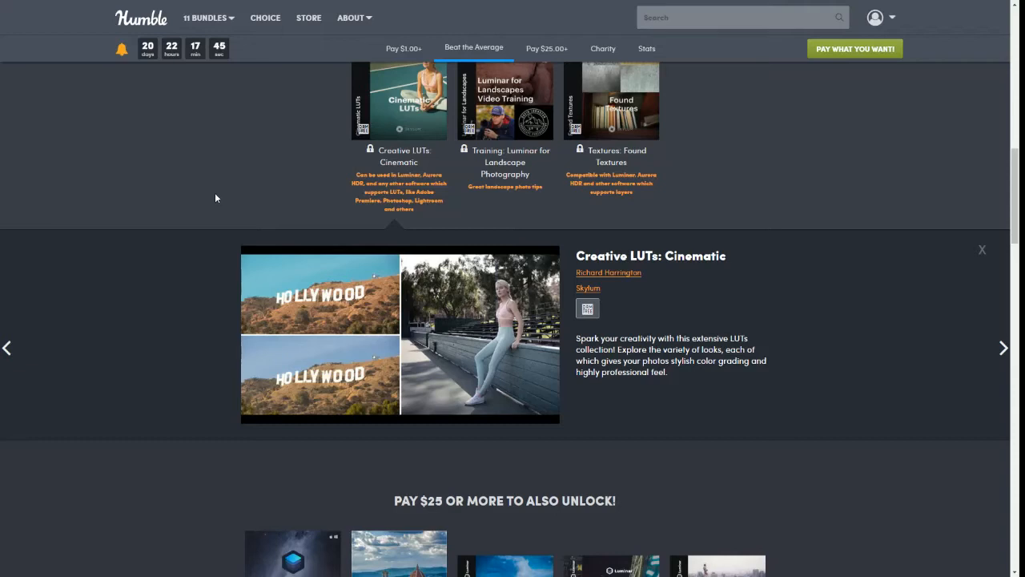
mouse_move(381, 311)
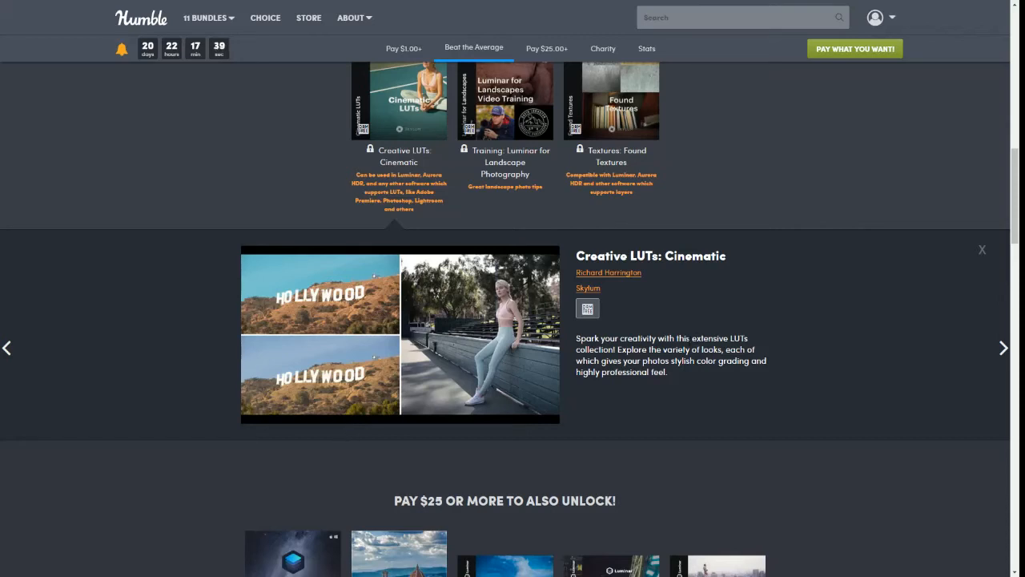
scroll(up, 3)
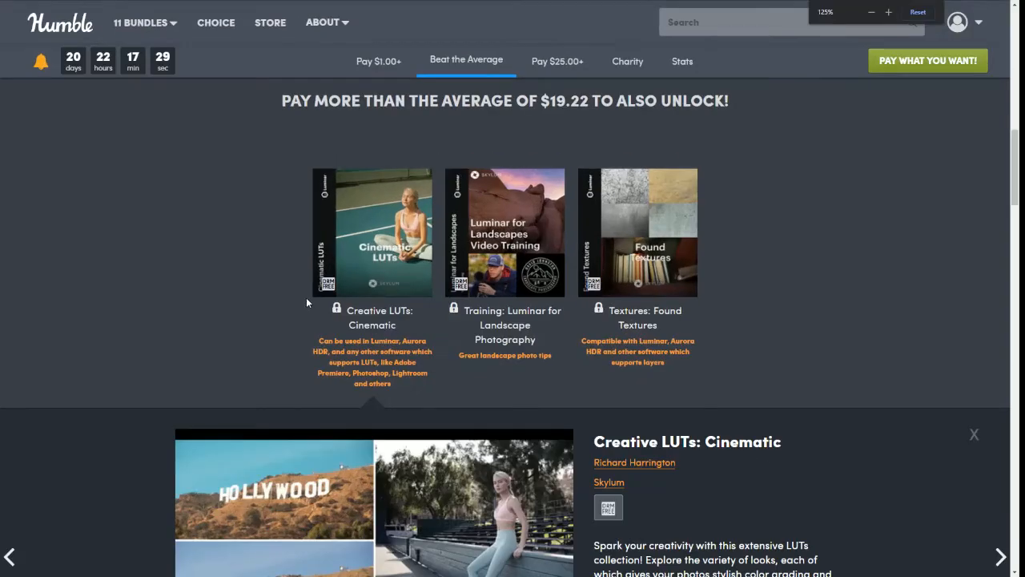
click(887, 12)
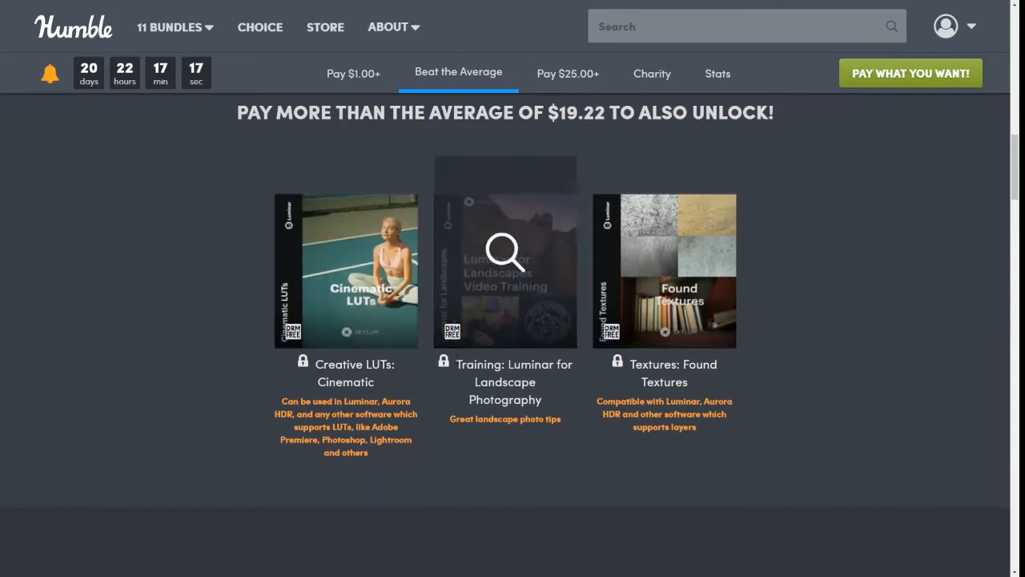
mouse_move(538, 454)
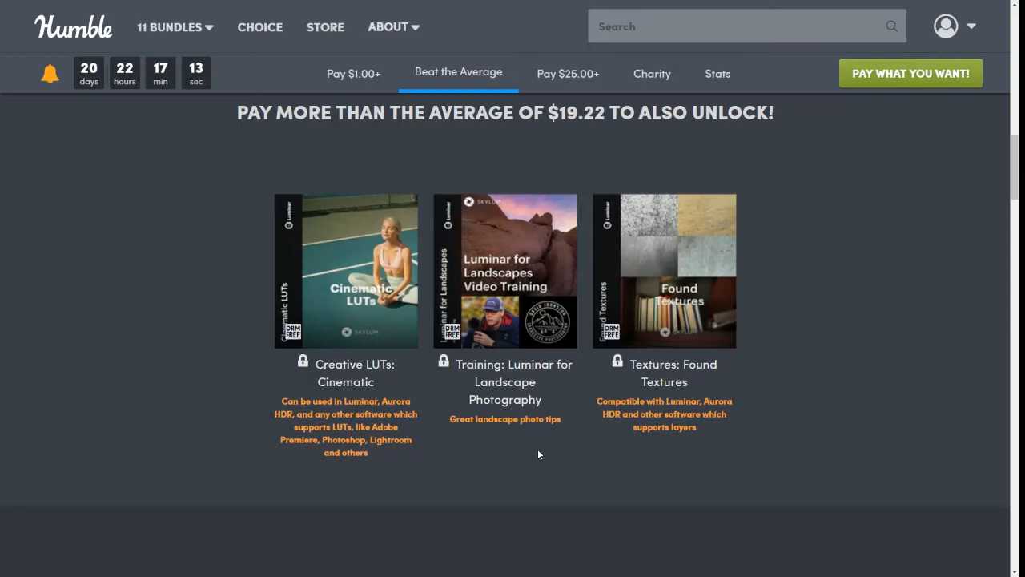
mouse_move(487, 439)
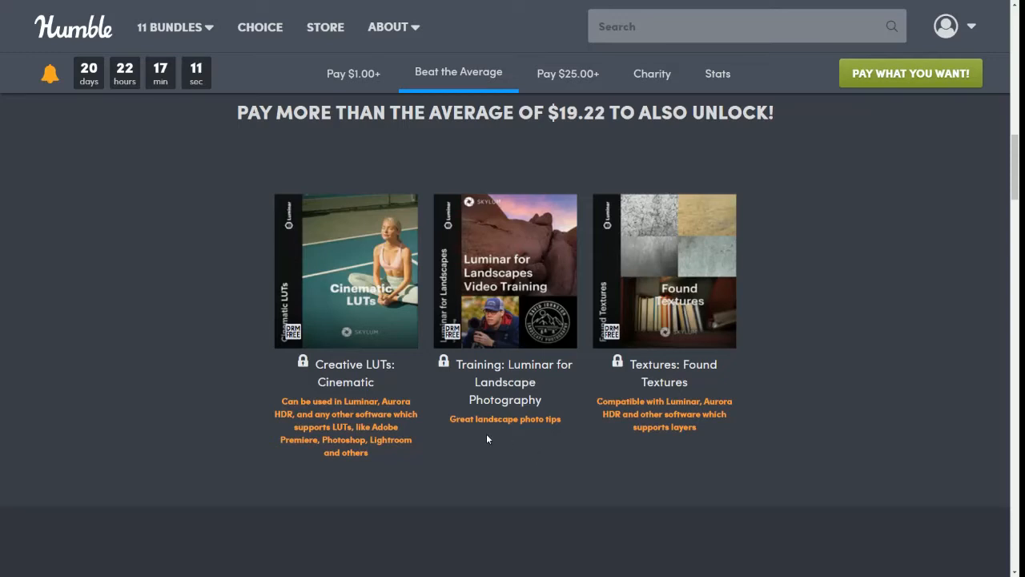
click(505, 271)
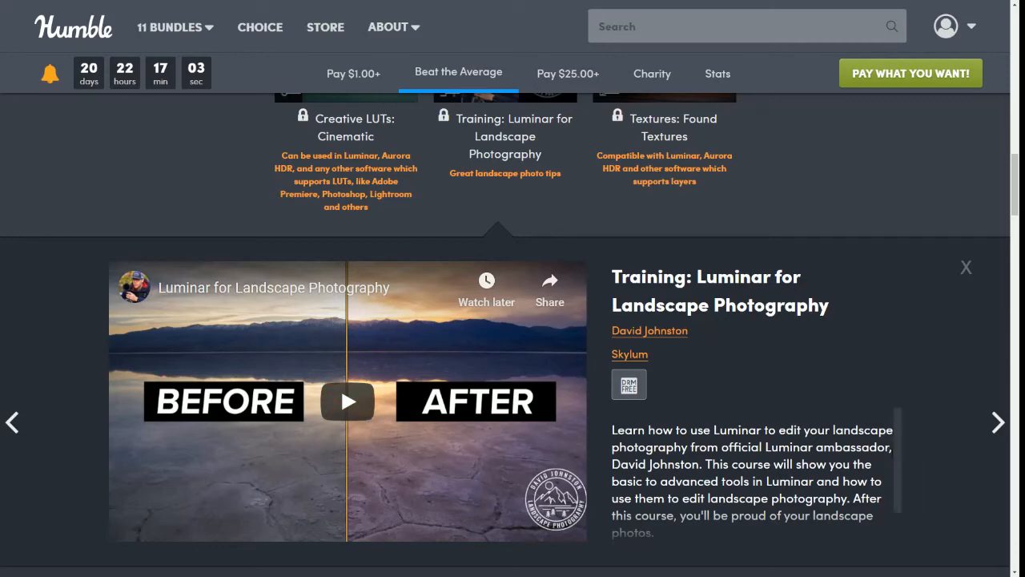
mouse_move(966, 267)
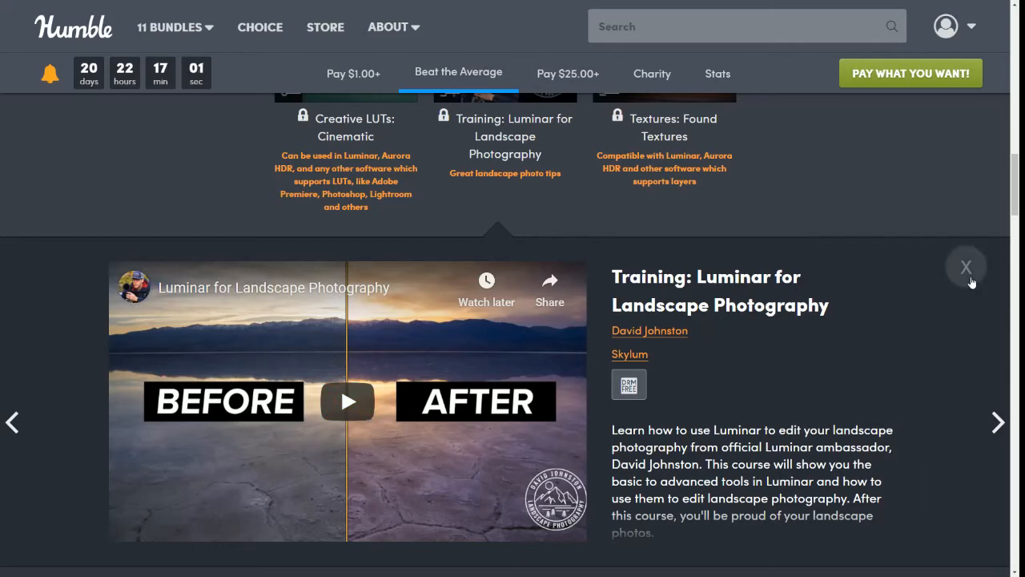
click(966, 266)
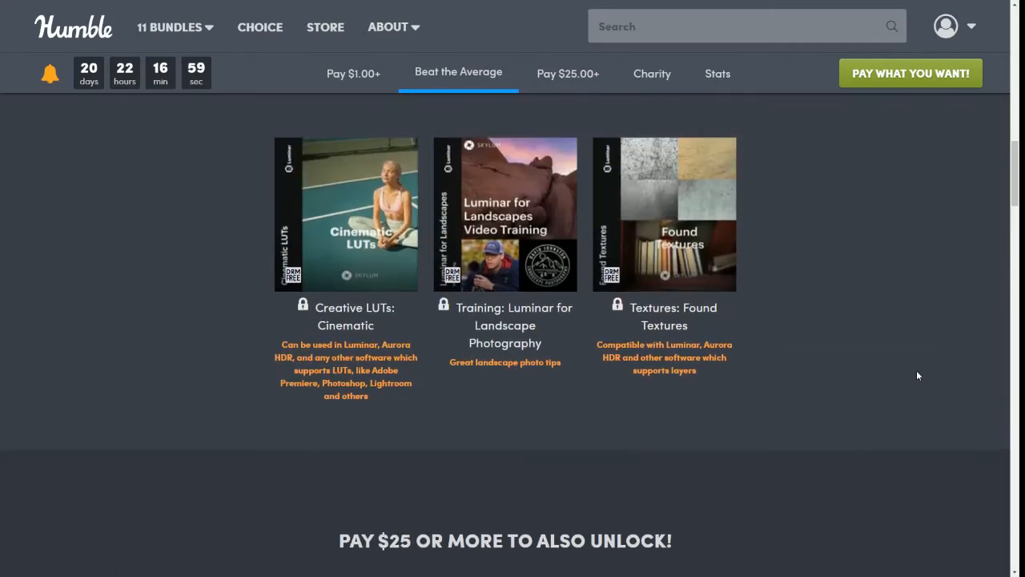
scroll(up, 3)
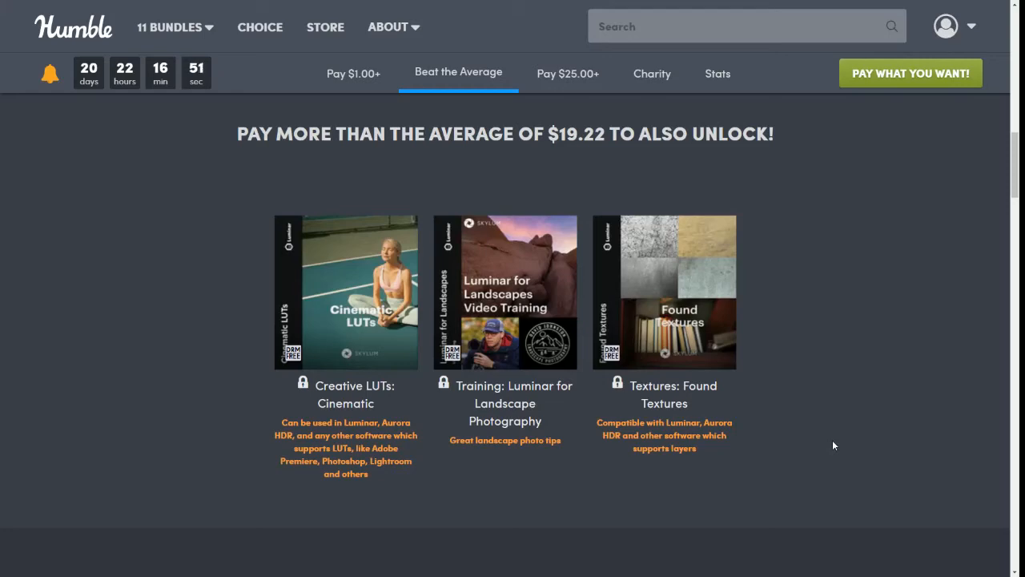
Scroll down to the $25-or-more tier listing Luminar 4, Aurora HDR and Looks packs.
scroll(down, 3)
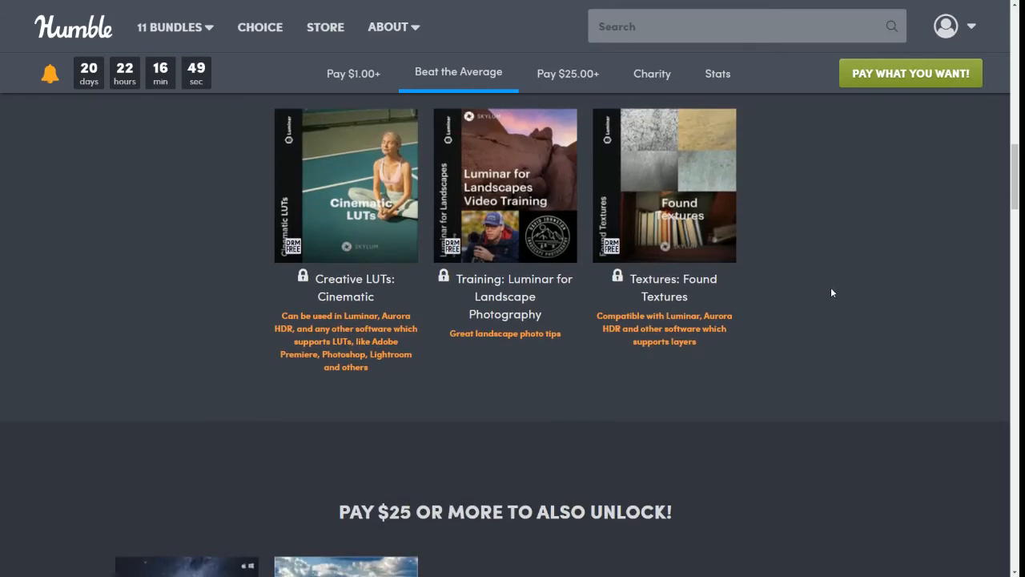
scroll(down, 3)
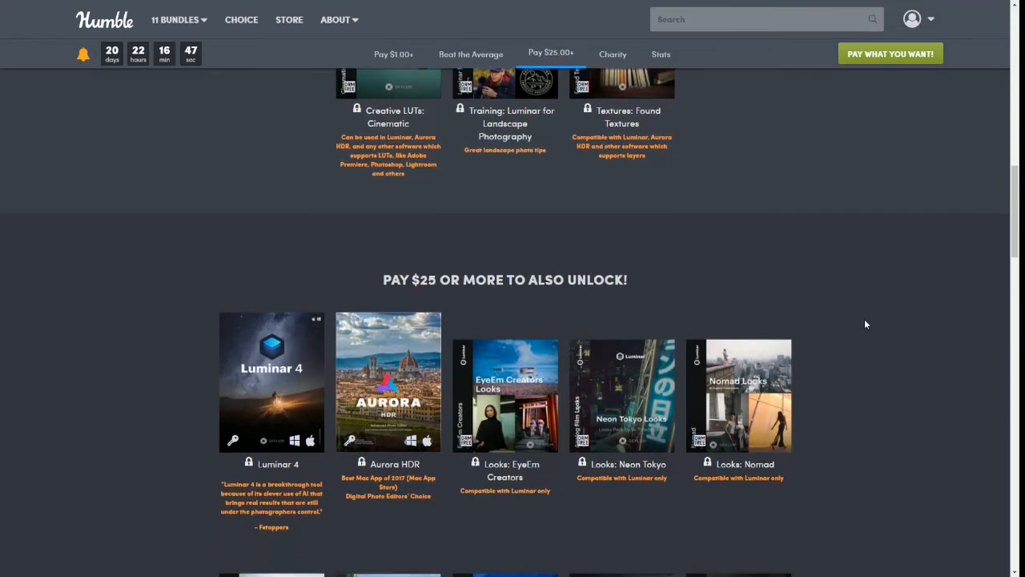
scroll(down, 3)
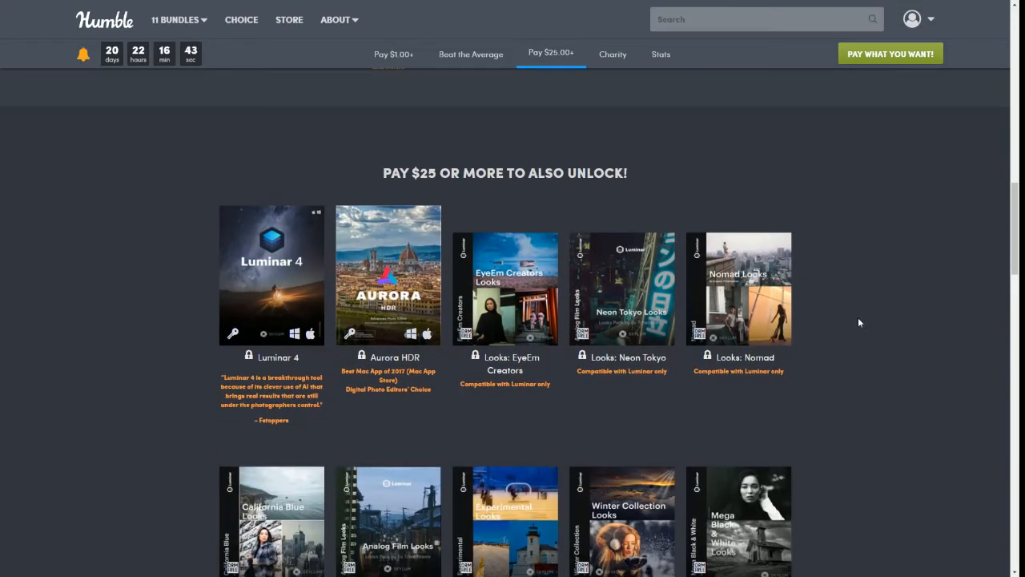
mouse_move(272, 274)
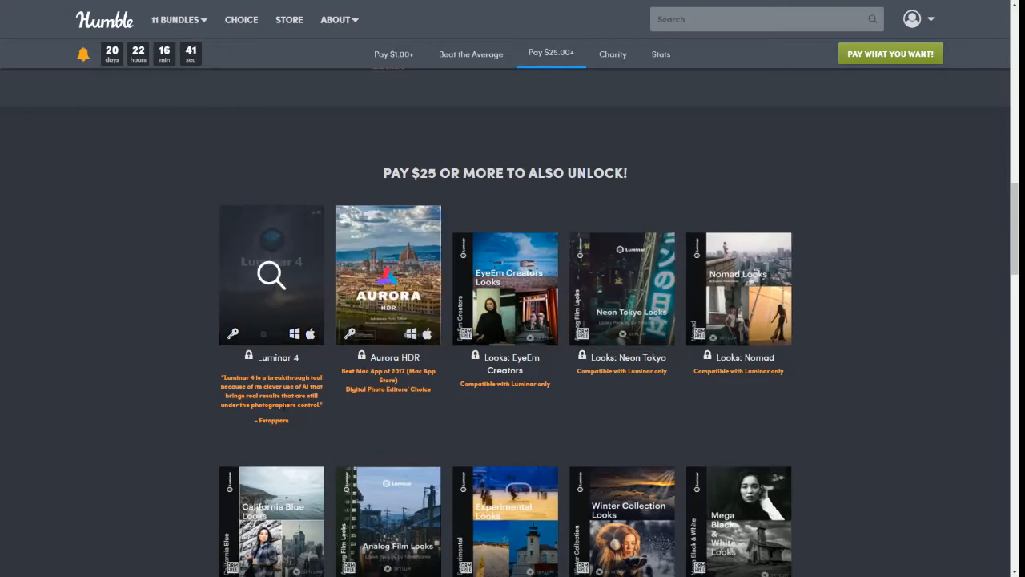
mouse_move(38, 435)
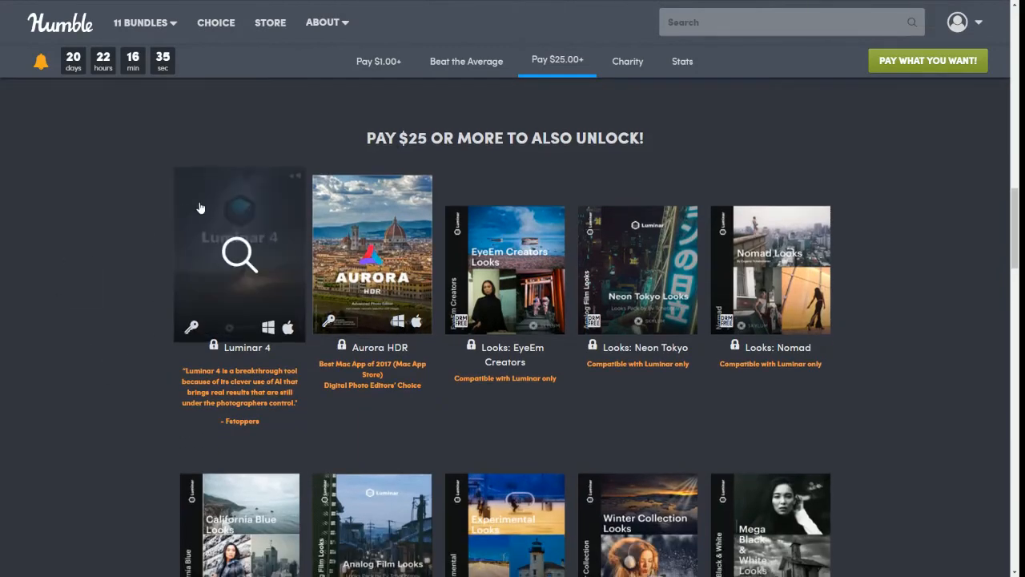
mouse_move(104, 259)
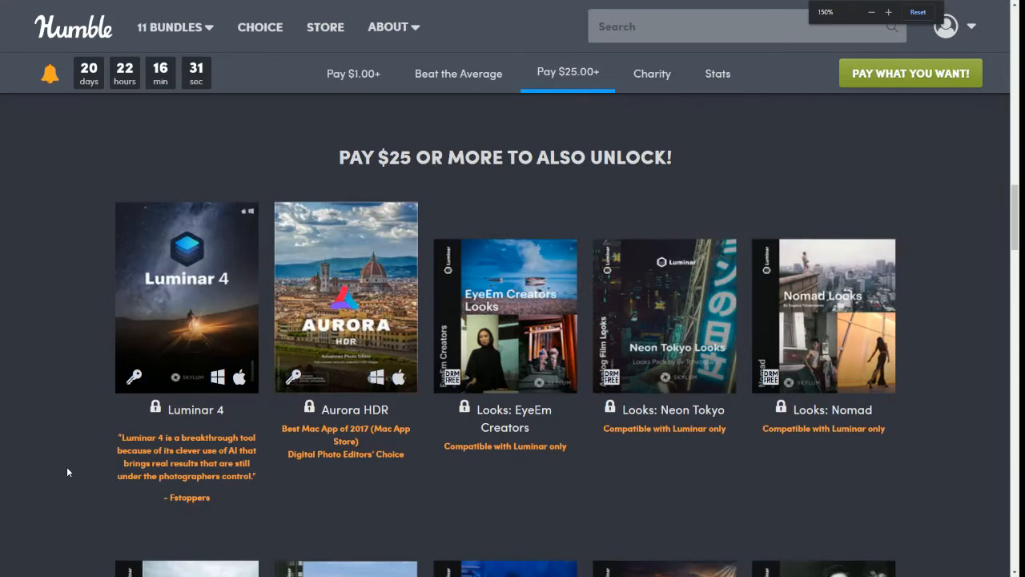
scroll(down, 3)
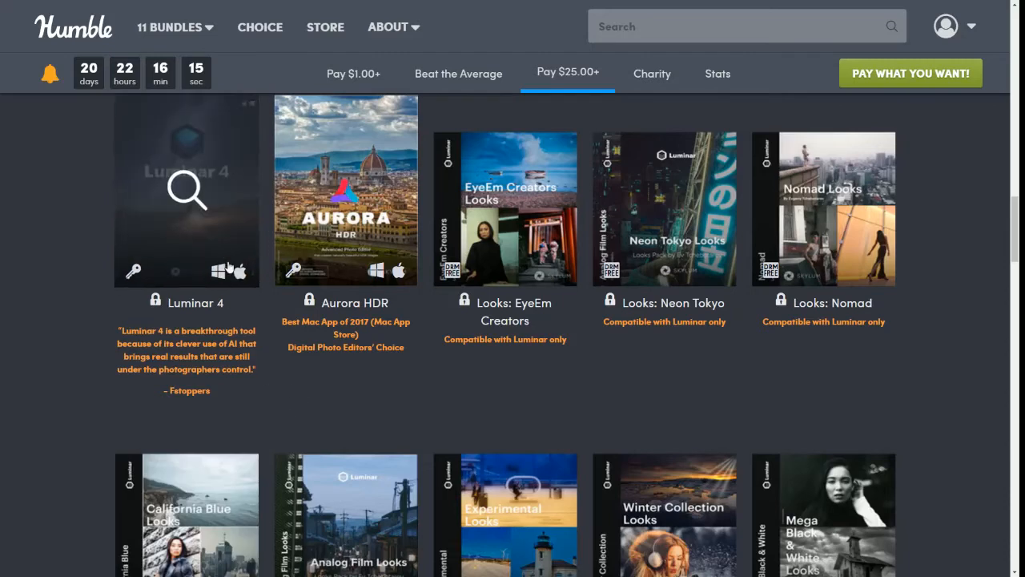
click(186, 192)
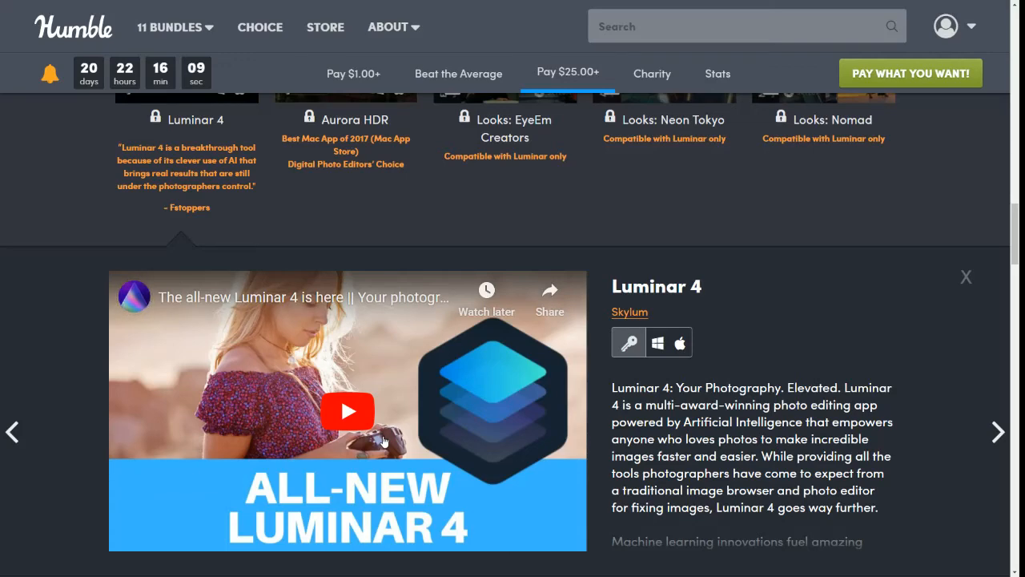
mouse_move(965, 277)
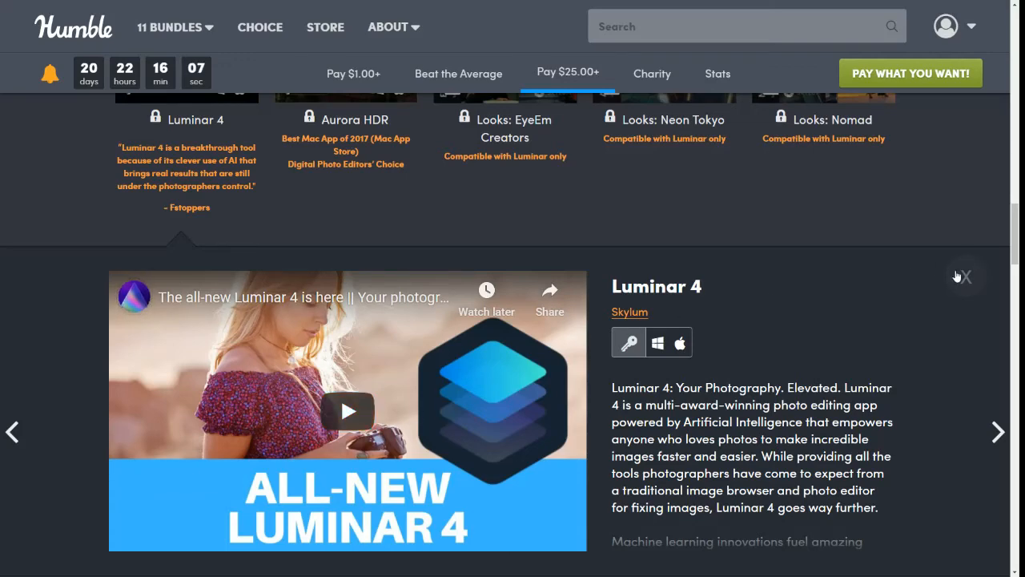
click(964, 276)
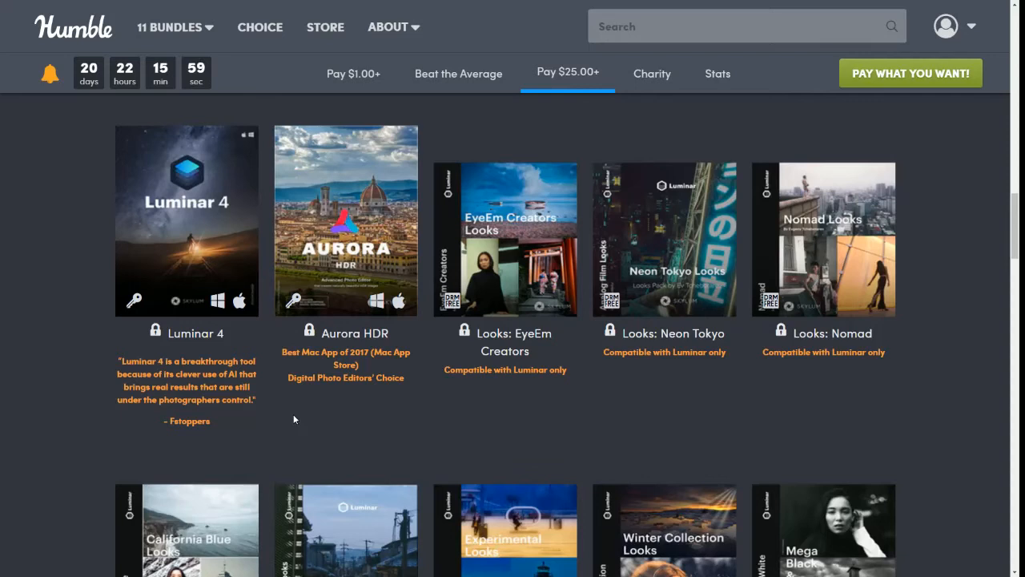
mouse_move(285, 424)
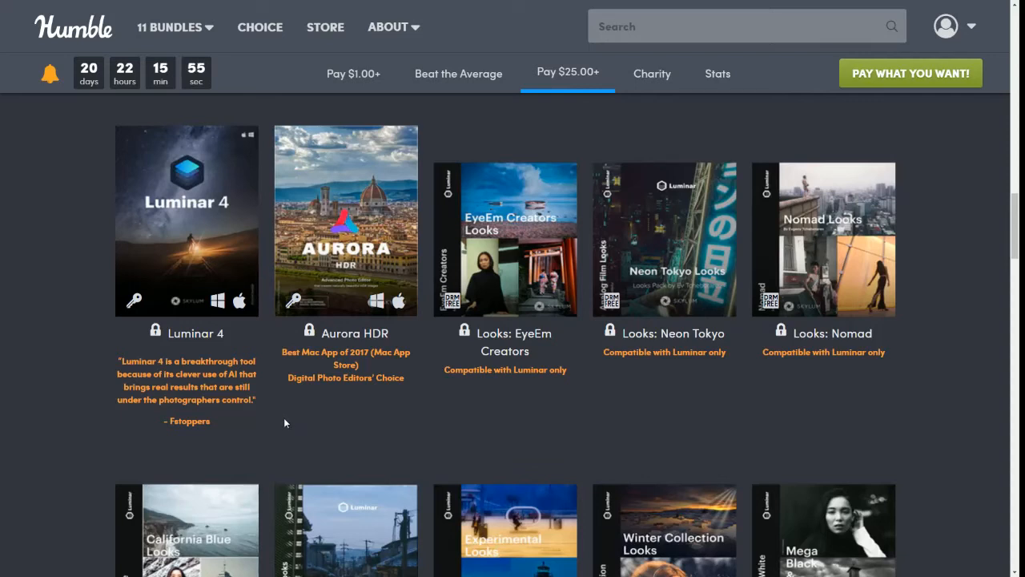
click(346, 220)
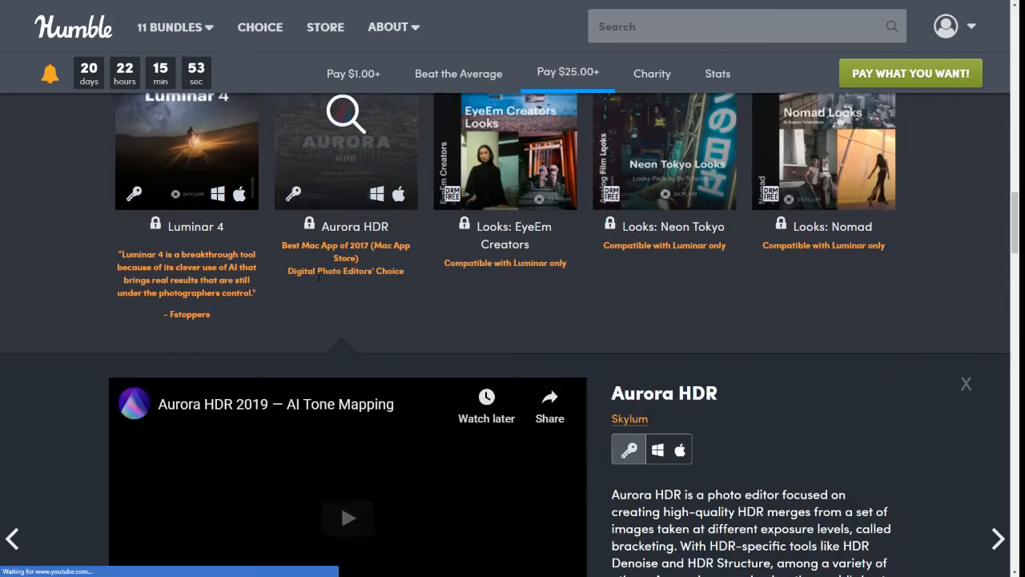
scroll(down, 3)
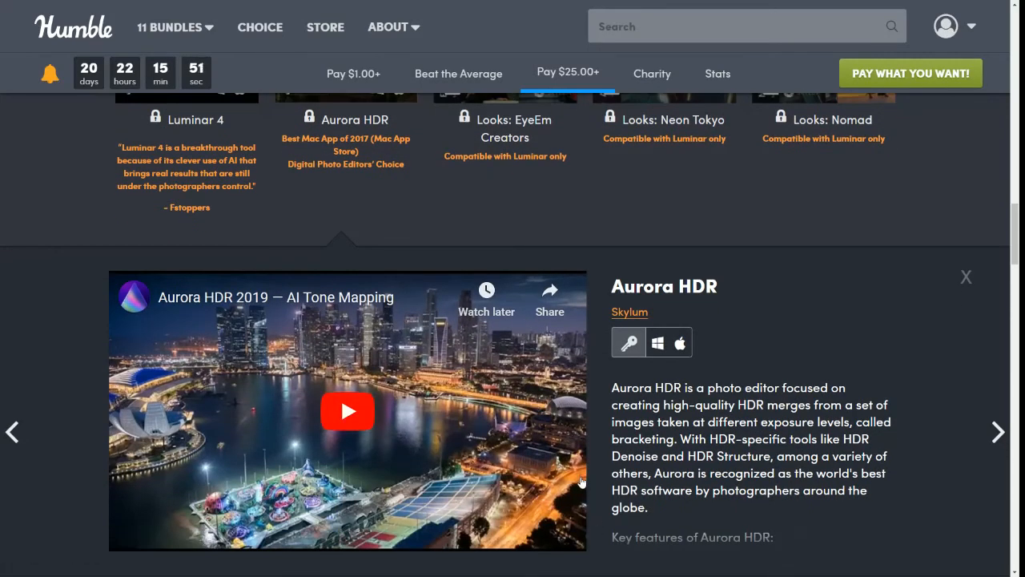
scroll(down, 3)
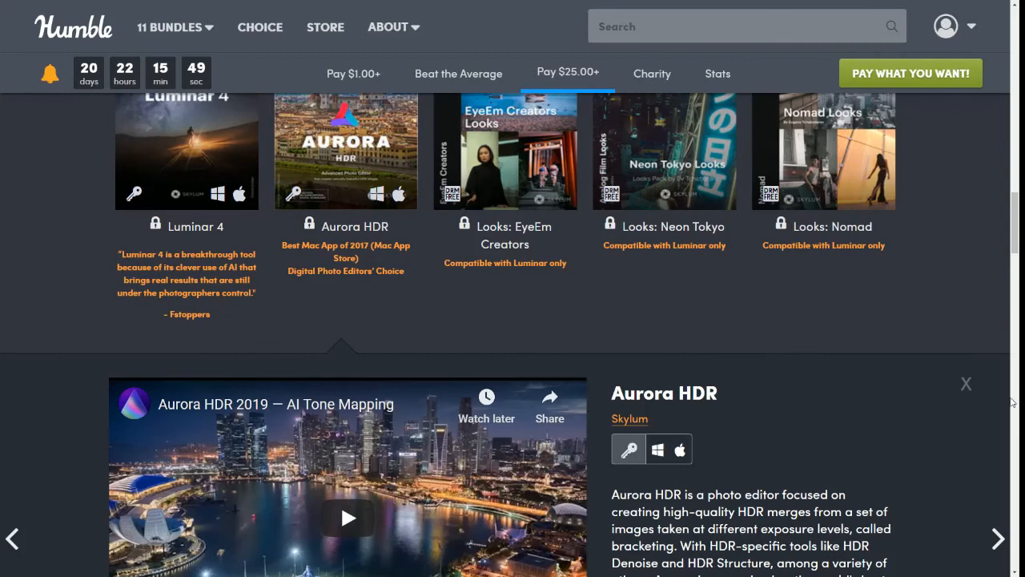
click(966, 384)
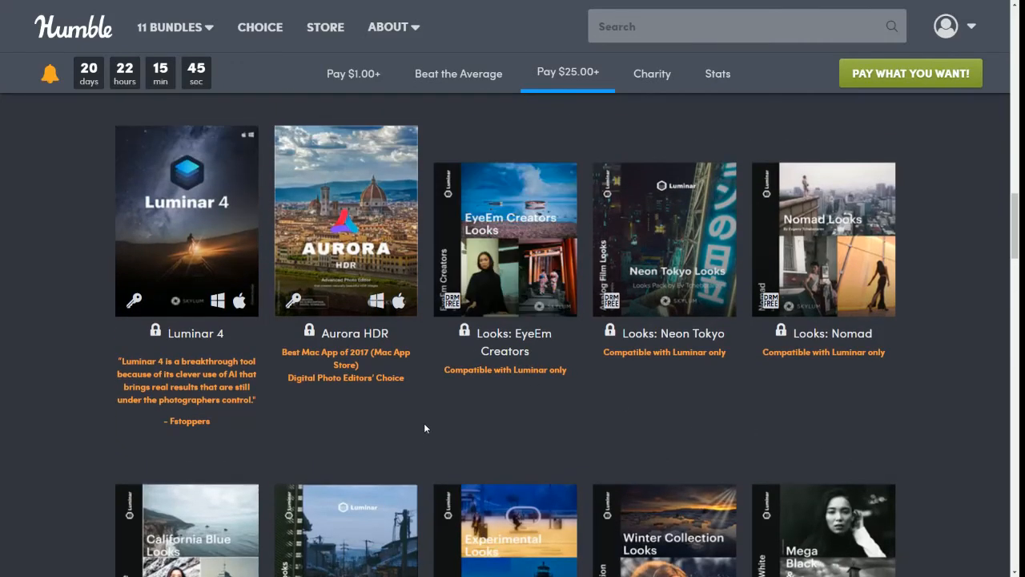
mouse_move(504, 237)
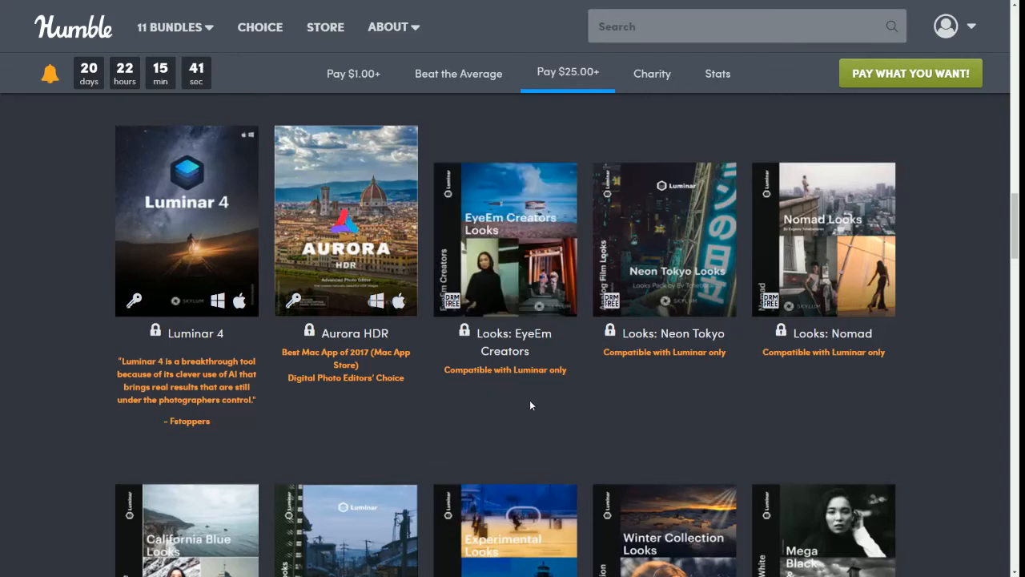
mouse_move(665, 380)
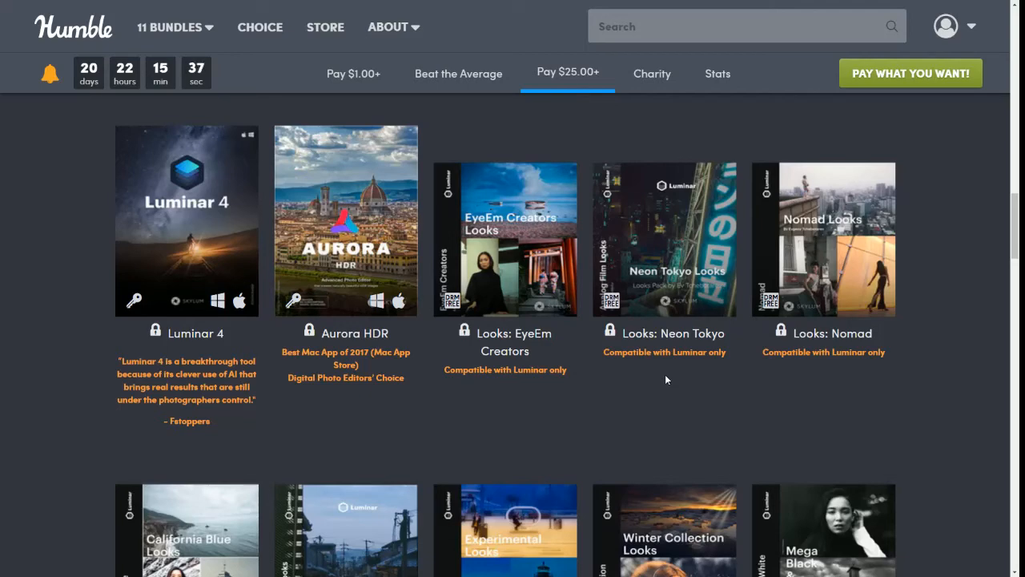
mouse_move(837, 377)
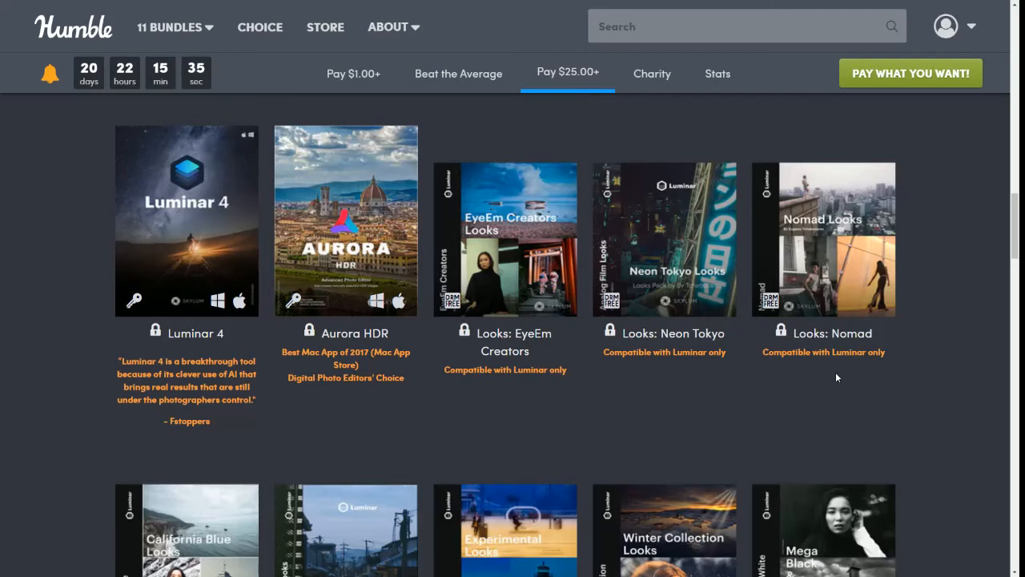
Scroll through the $25 tier's lower rows of Looks packs and nature, twilight, planet and cloud overlays.
scroll(down, 3)
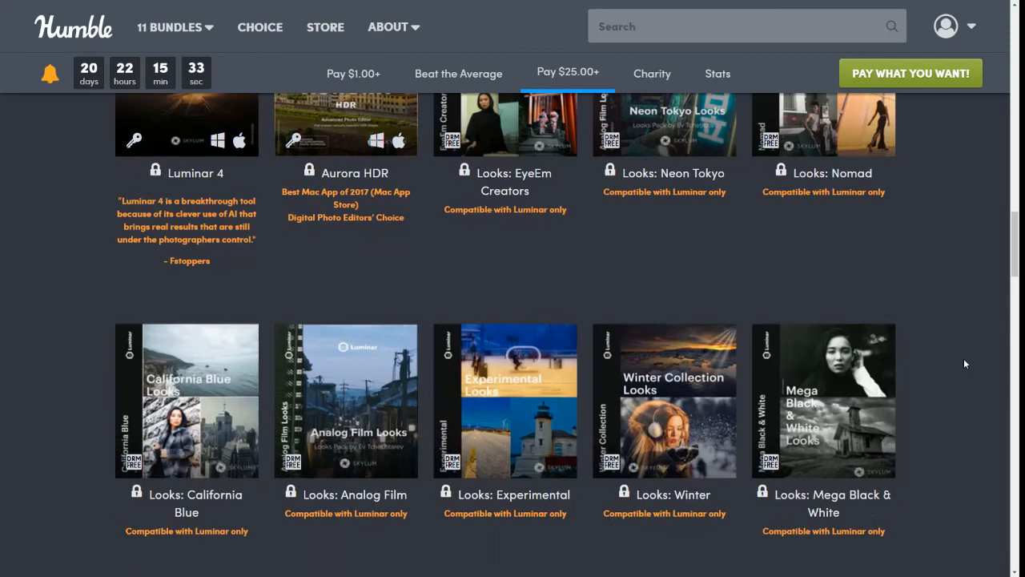
scroll(down, 3)
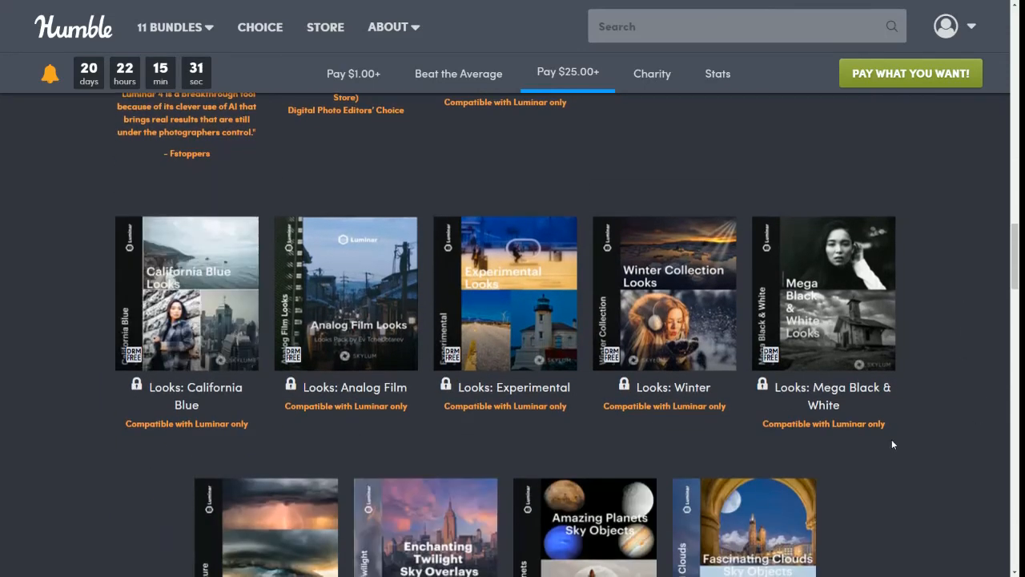
scroll(down, 3)
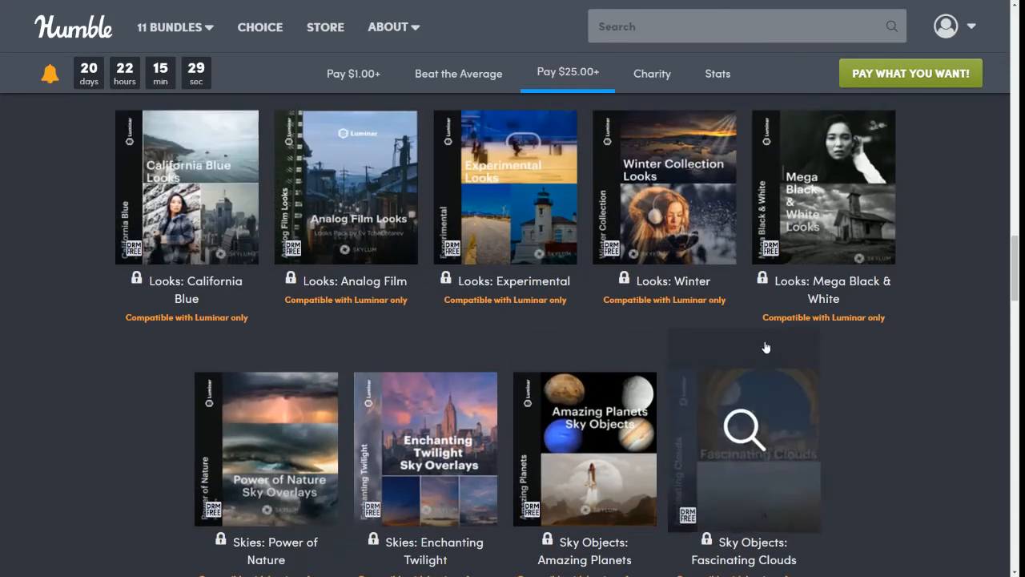
scroll(up, 3)
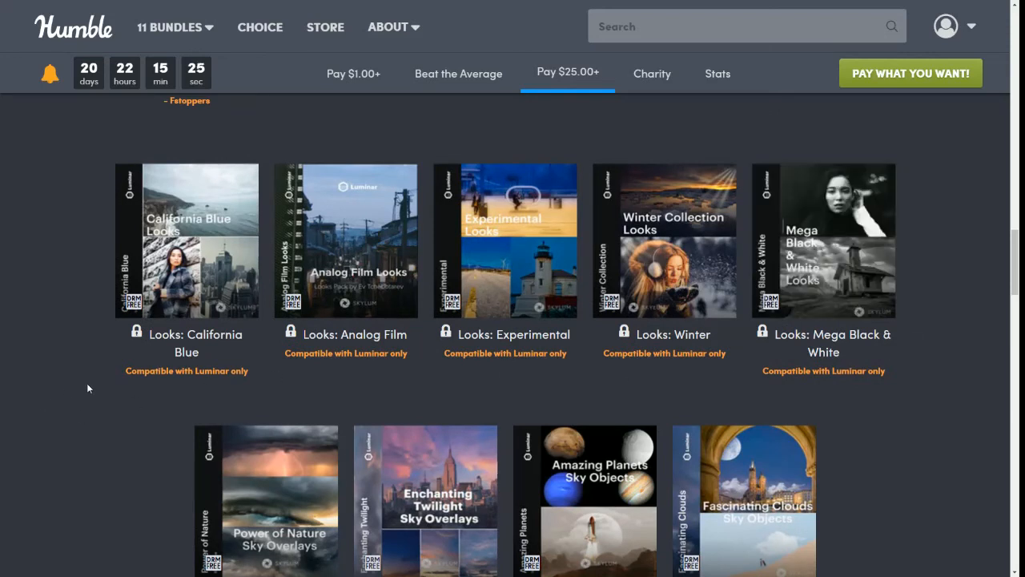
mouse_move(1005, 338)
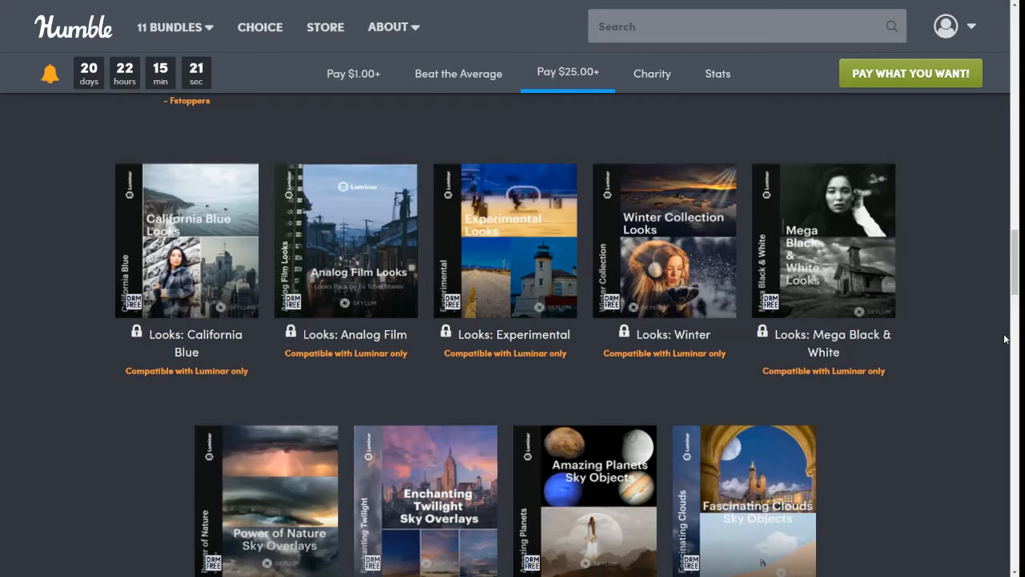
mouse_move(951, 267)
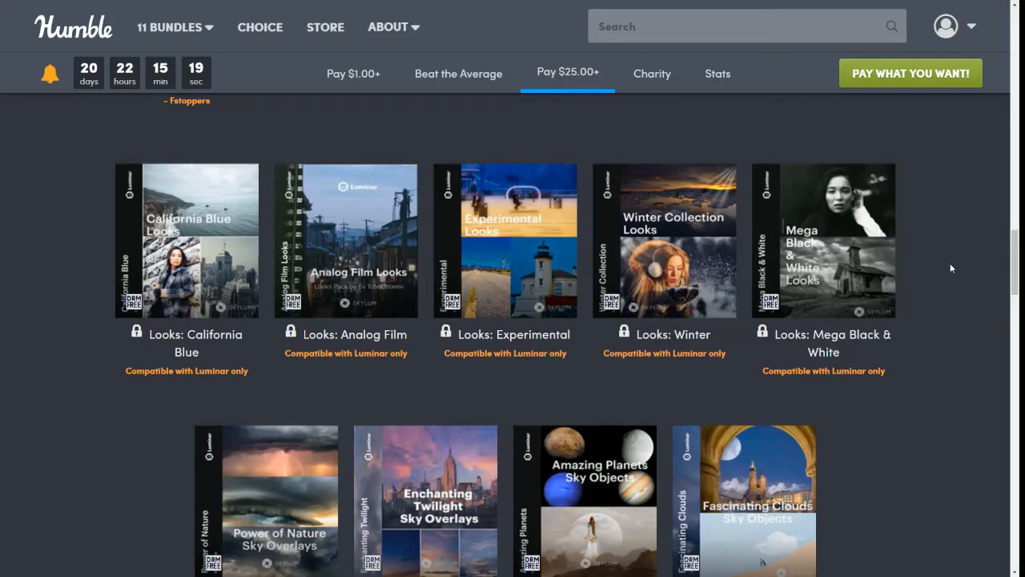
scroll(down, 3)
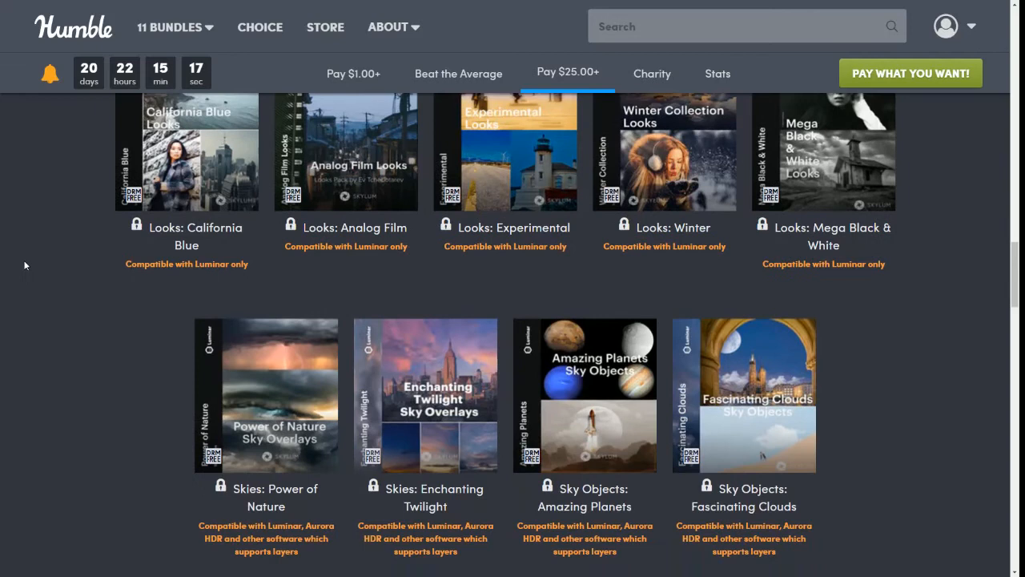
scroll(down, 3)
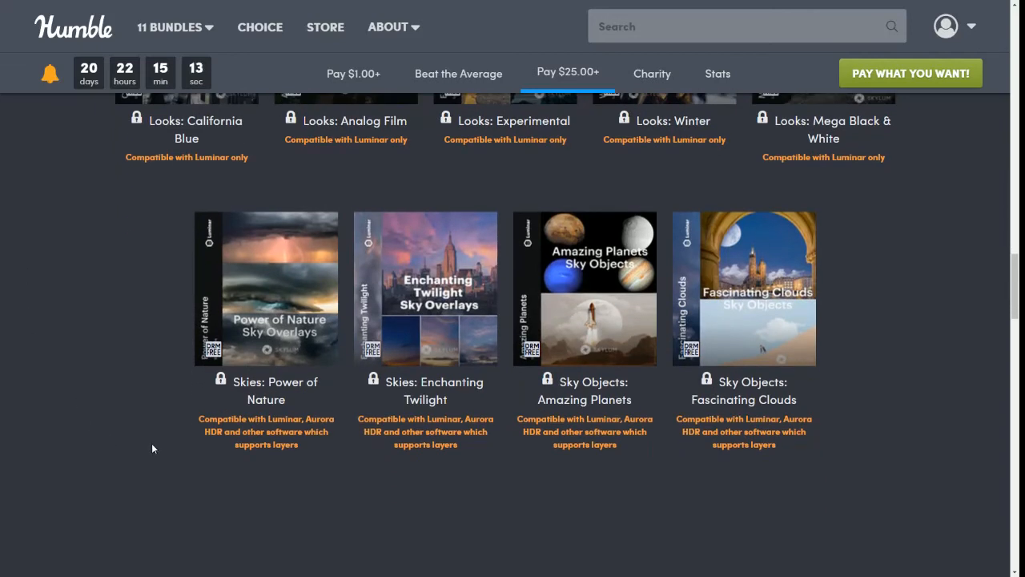
mouse_move(139, 475)
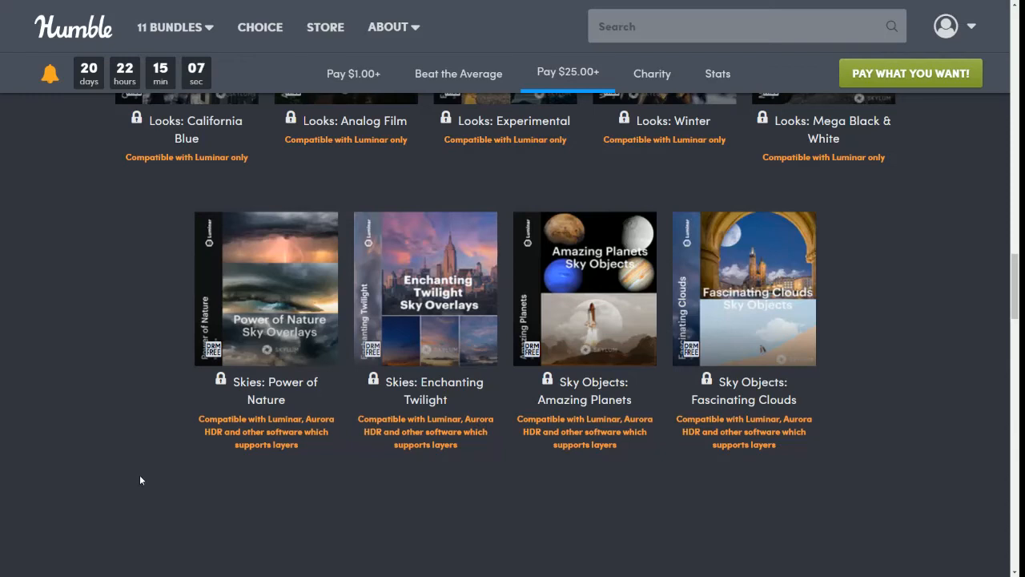
mouse_move(184, 426)
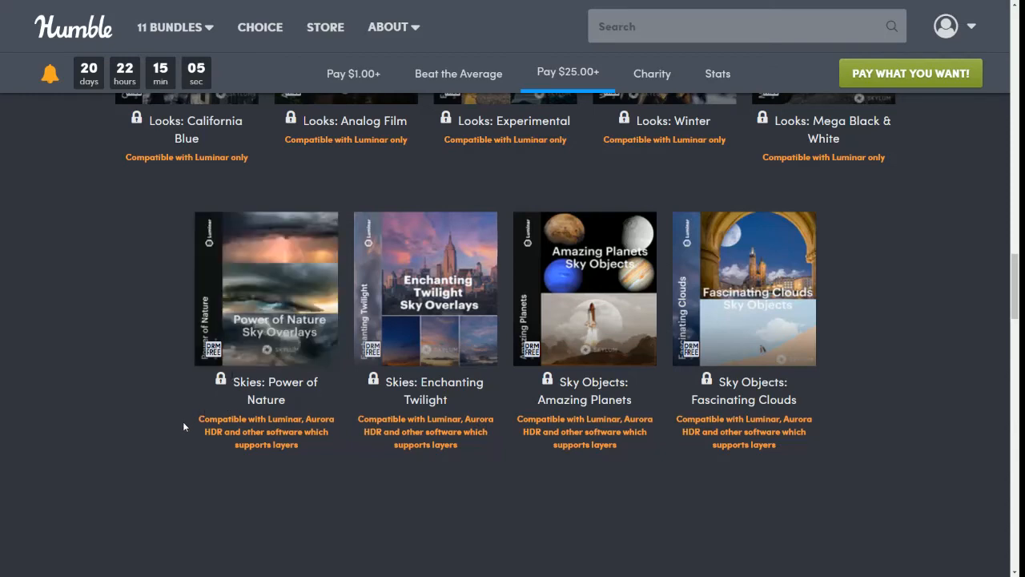
mouse_move(73, 394)
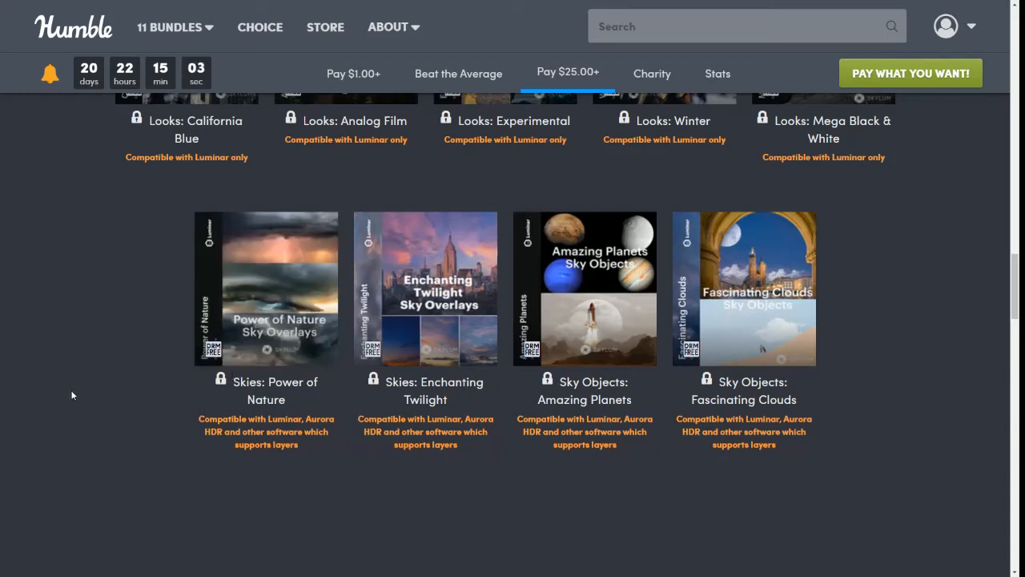
mouse_move(393, 467)
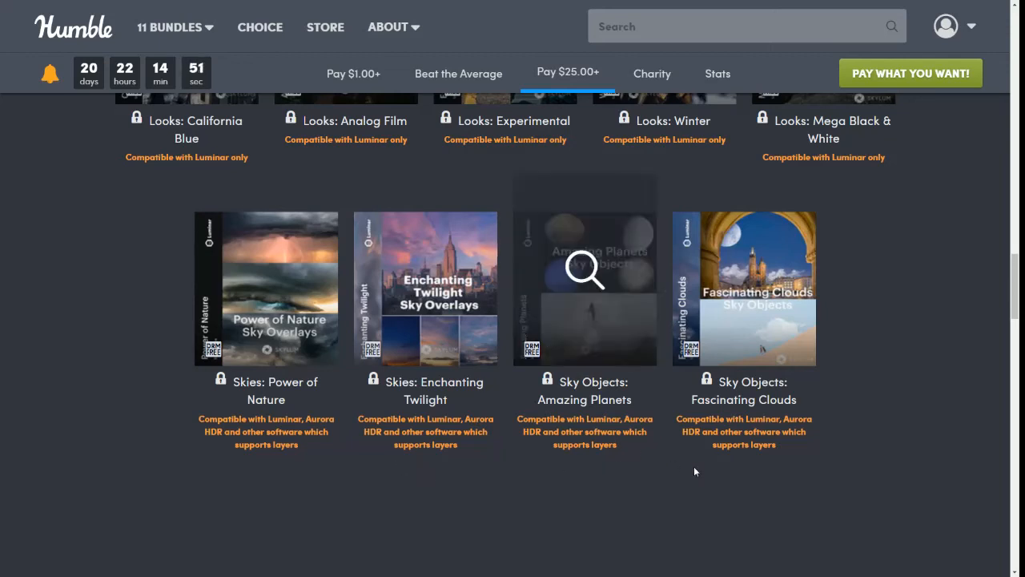
mouse_move(807, 419)
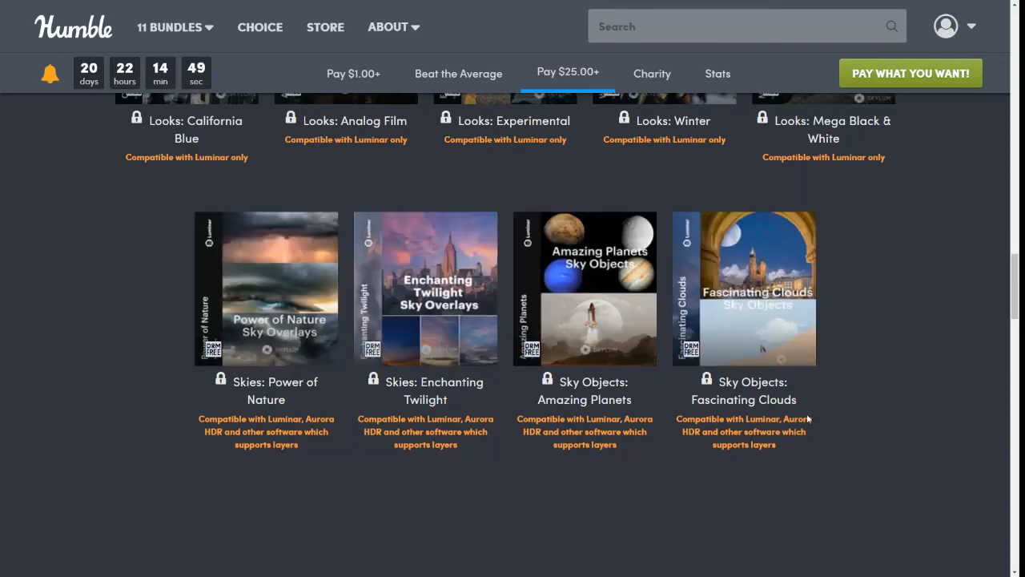
mouse_move(880, 482)
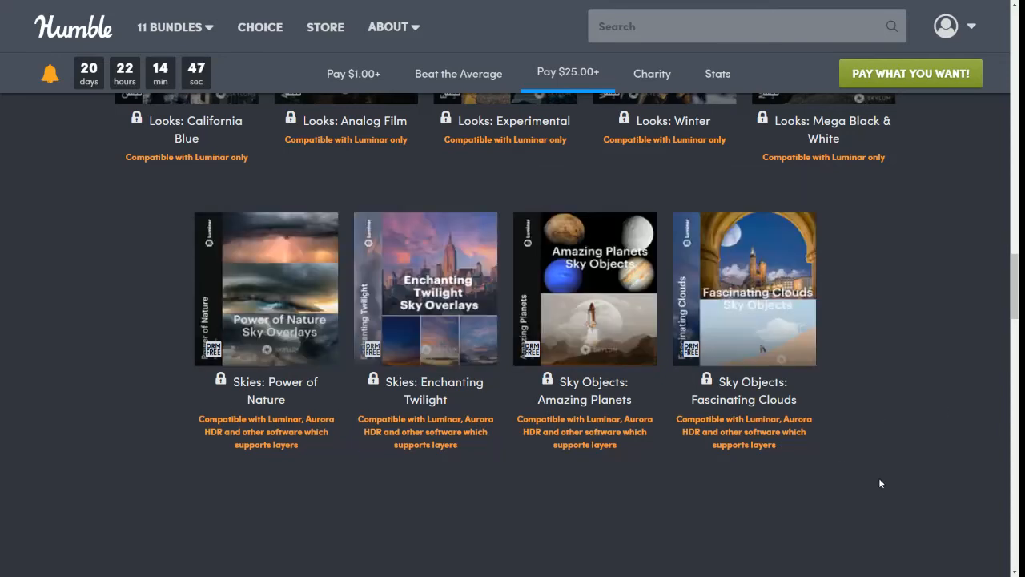
mouse_move(887, 476)
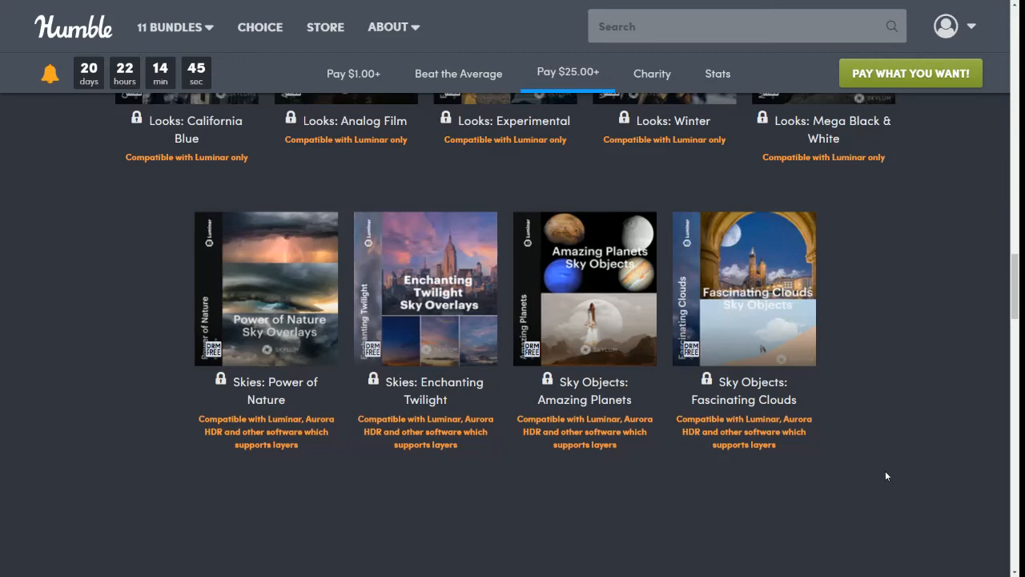
mouse_move(606, 497)
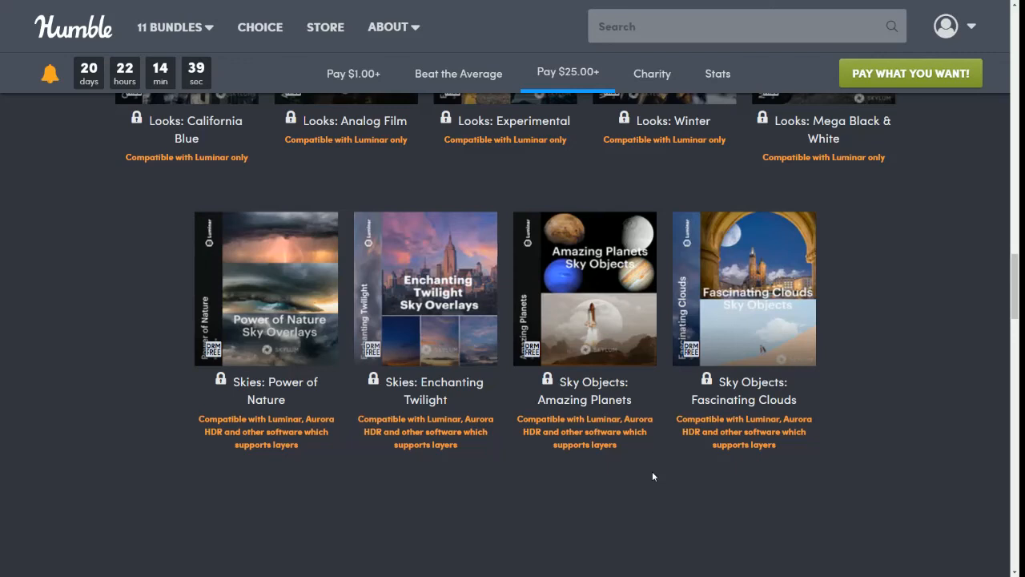
mouse_move(584, 288)
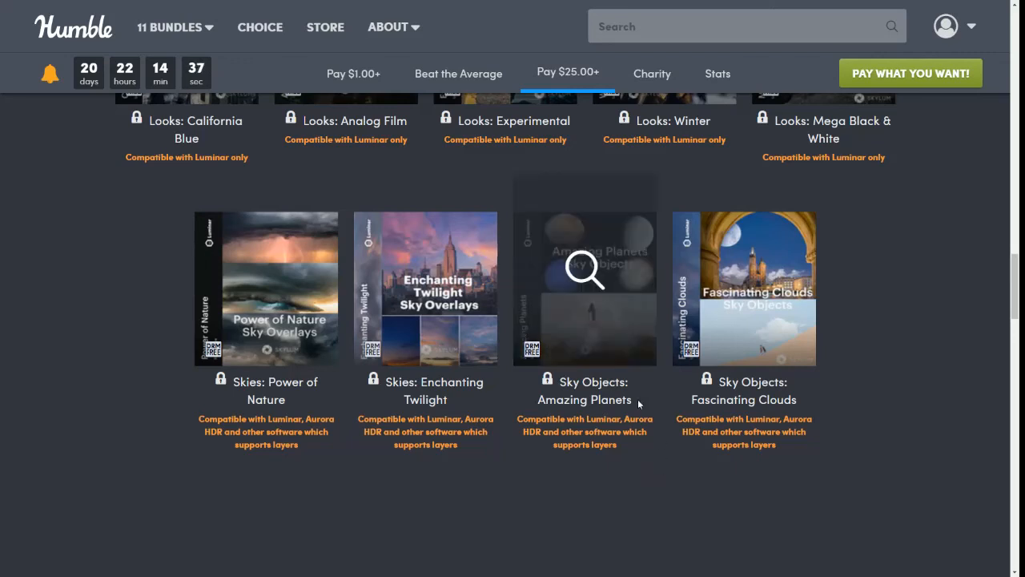
mouse_move(639, 405)
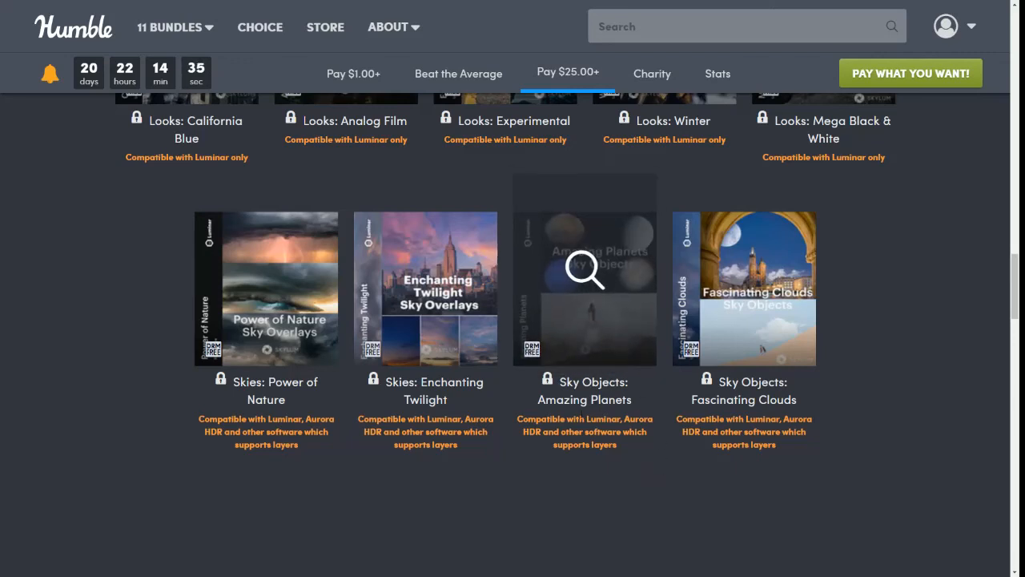
mouse_move(831, 457)
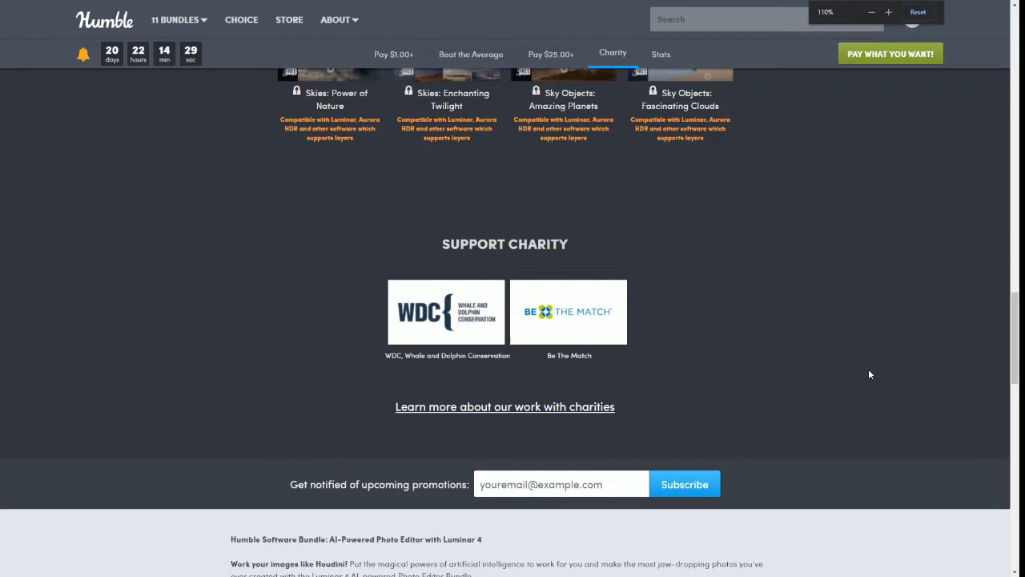
Jump to the purchase form via Pay What You Want and choose Custom Amount.
click(918, 12)
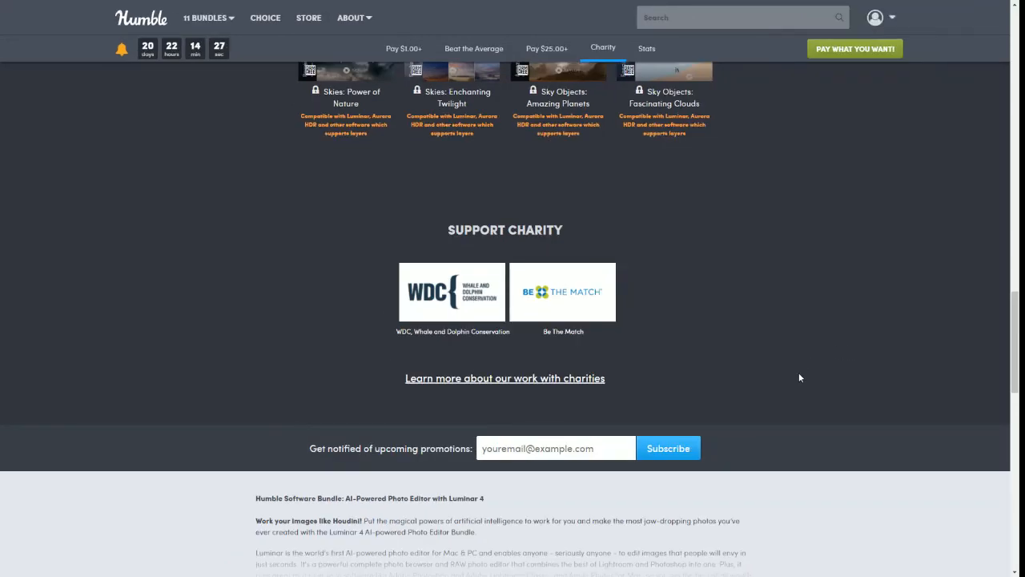
mouse_move(791, 385)
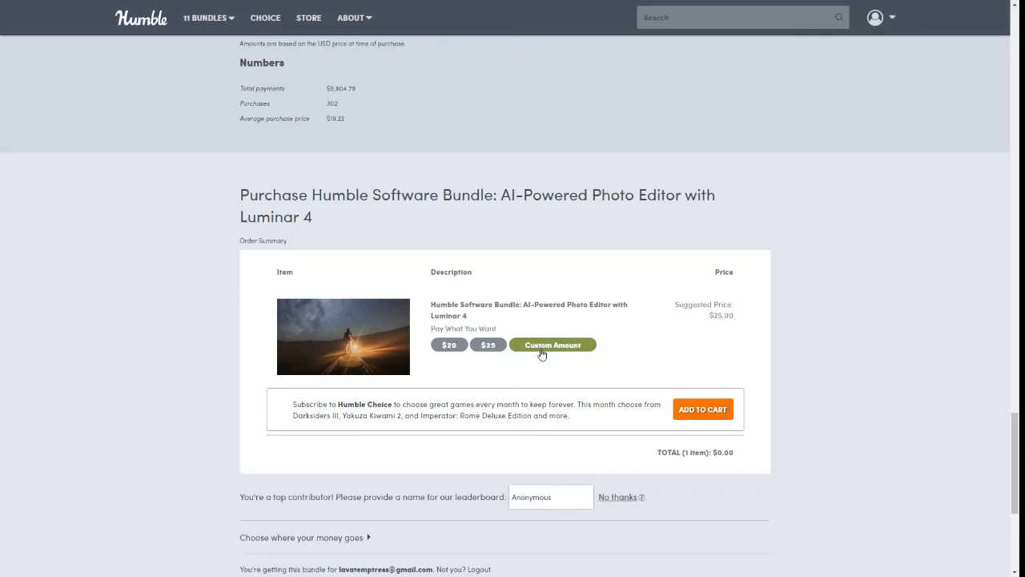
click(553, 344)
text($1)
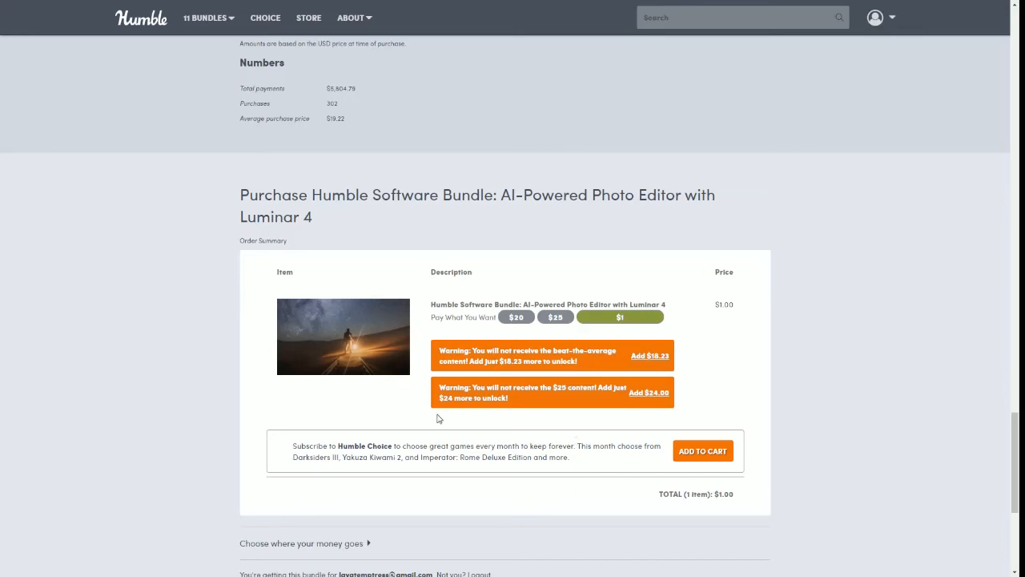
mouse_move(369, 341)
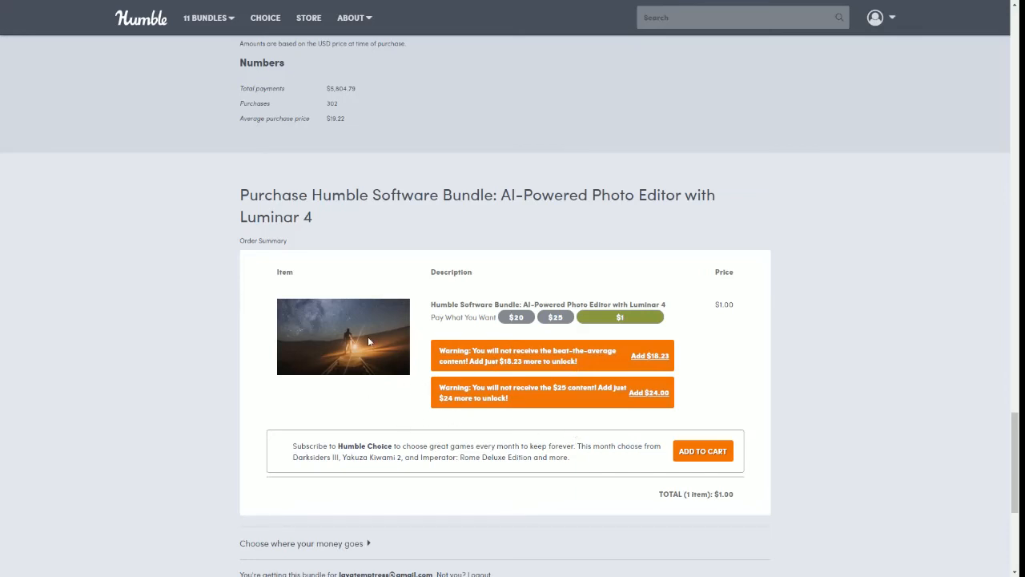
mouse_move(384, 281)
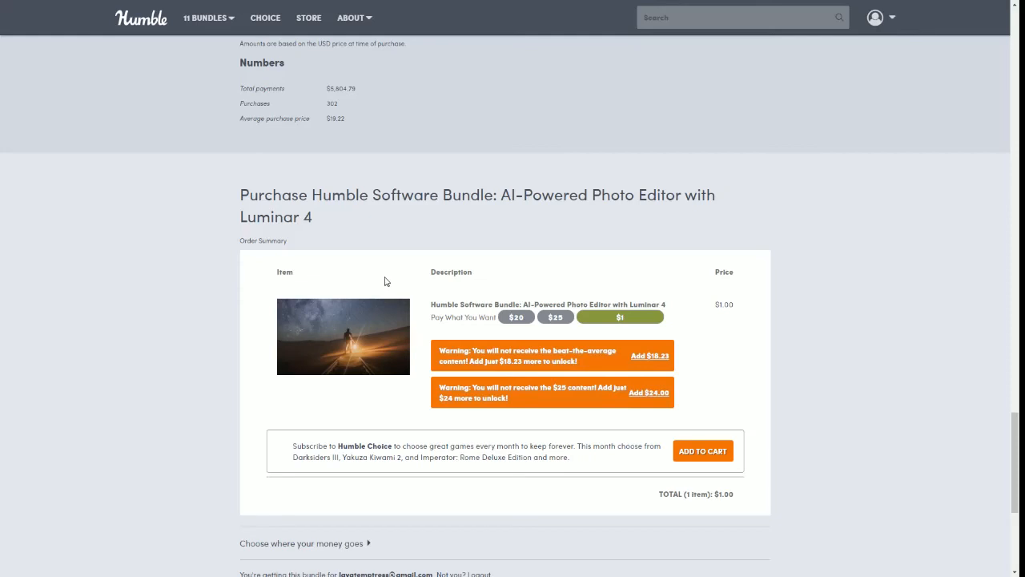
mouse_move(544, 382)
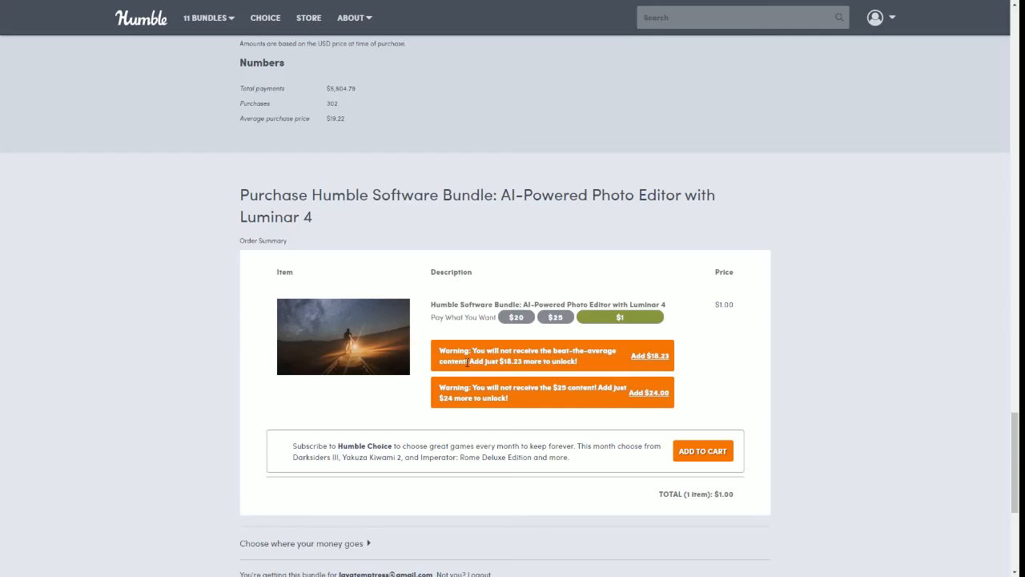
Scroll past the $1.00 total and tier warnings to the card, PayPal, Amazon and Alipay options.
scroll(down, 3)
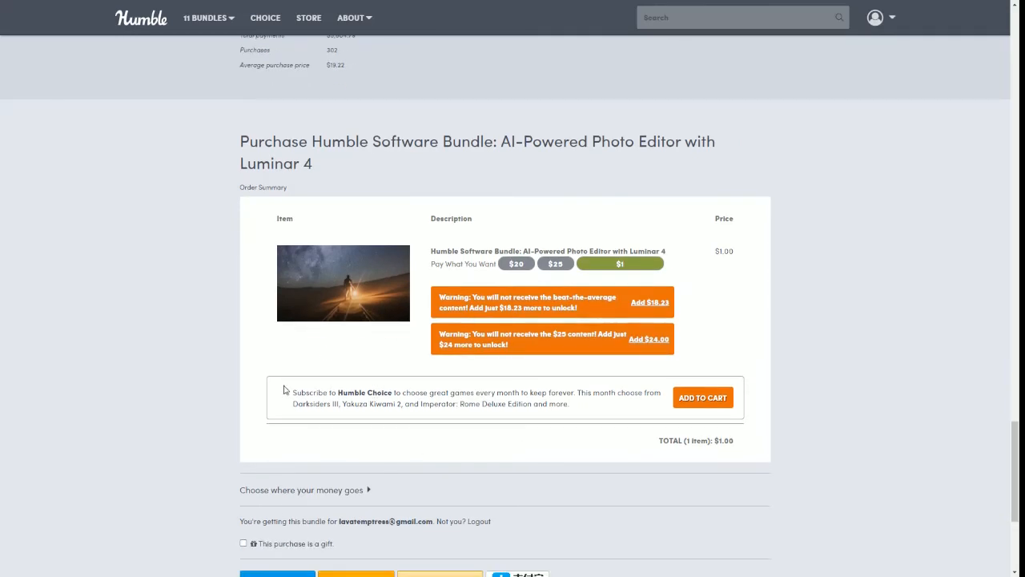
mouse_move(475, 451)
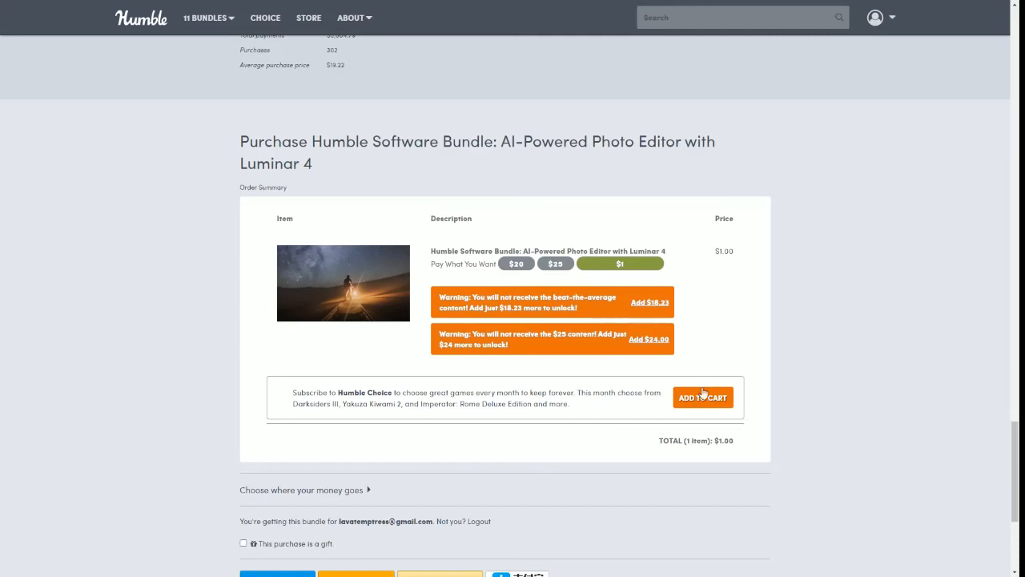
mouse_move(649, 375)
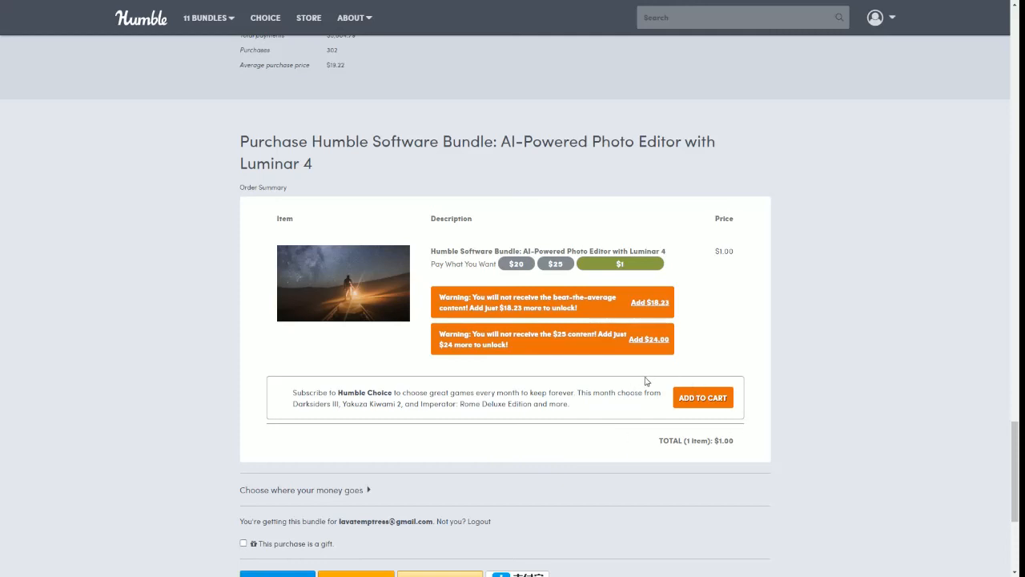
mouse_move(577, 438)
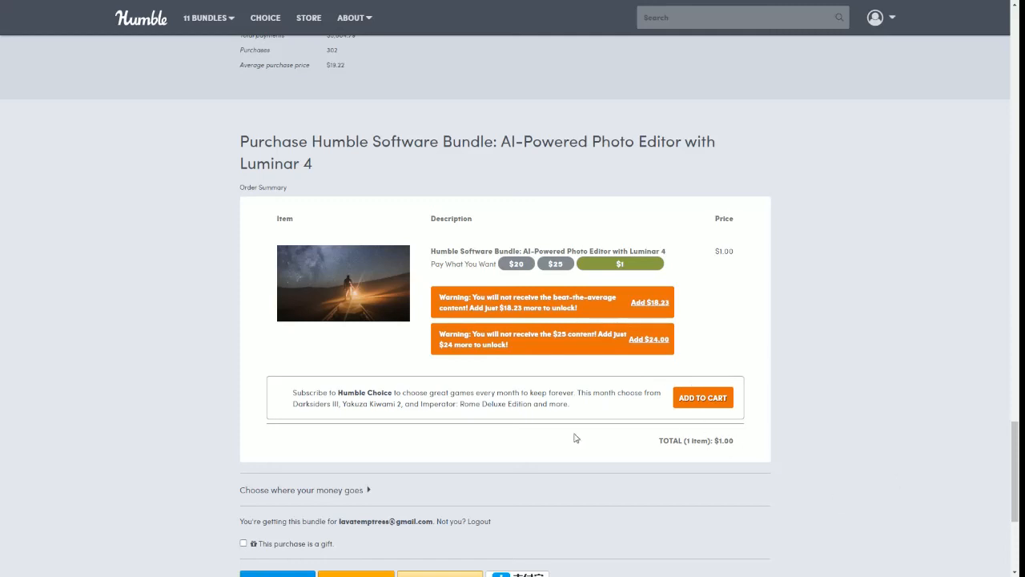
mouse_move(404, 430)
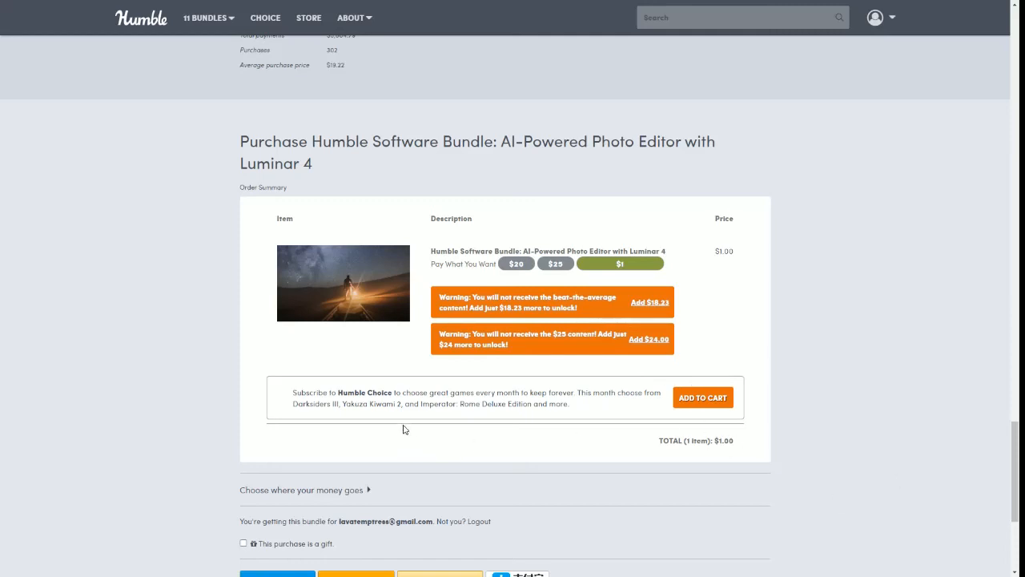
mouse_move(501, 310)
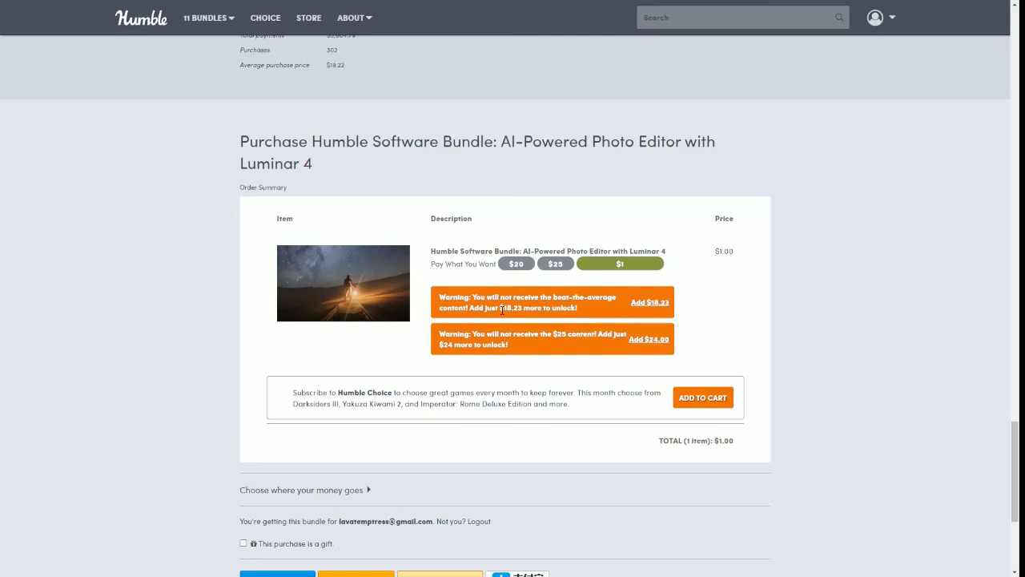
mouse_move(565, 338)
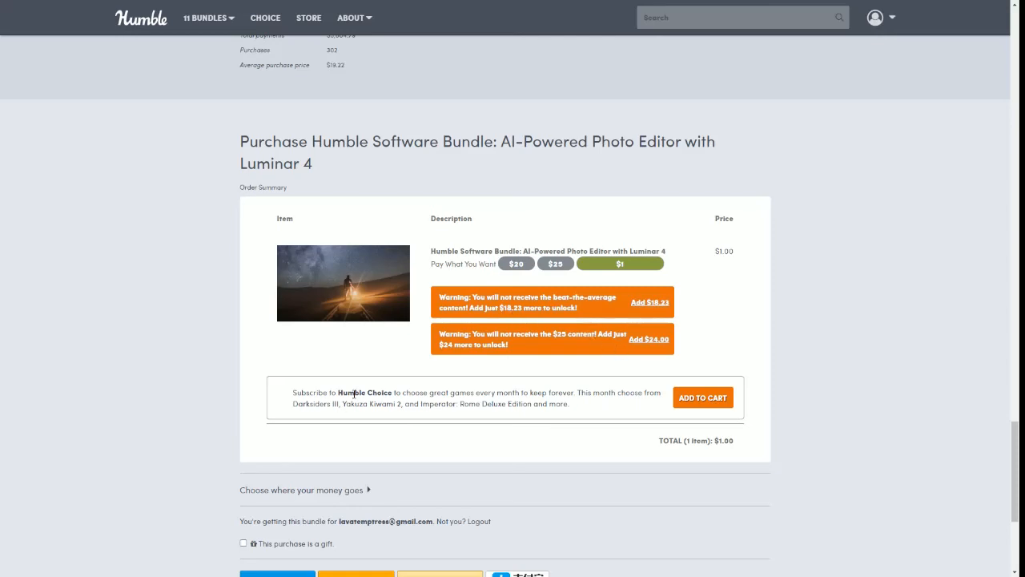
scroll(down, 3)
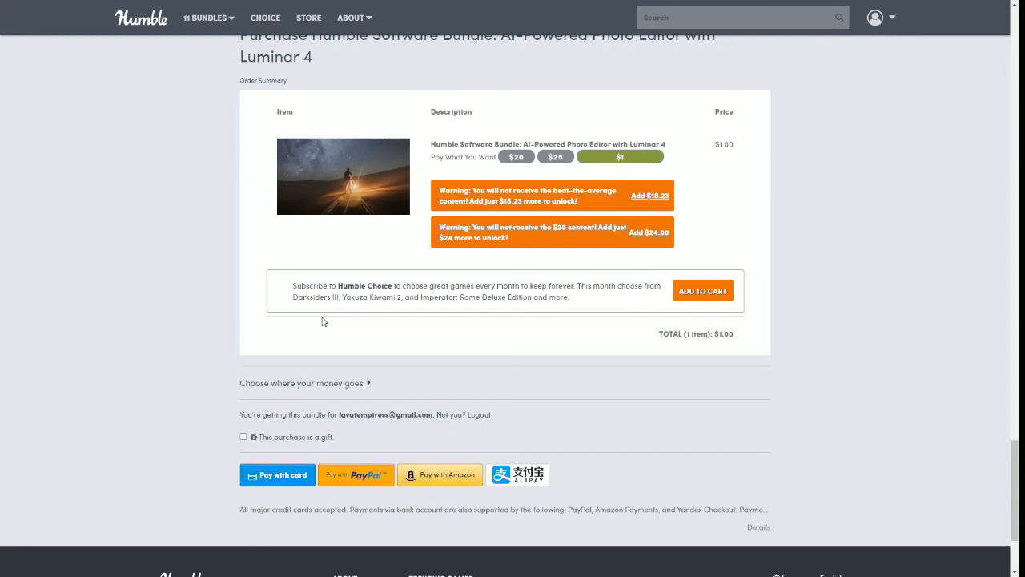
mouse_move(288, 342)
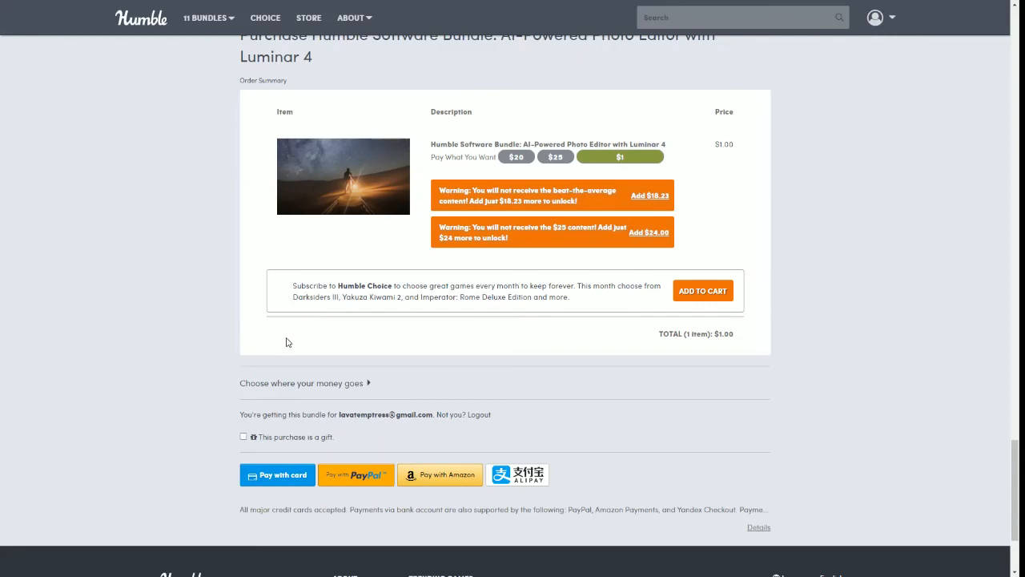
Tick 'This purchase is a gift' and 'Make this gift anonymous' on the $1 checkout.
scroll(down, 3)
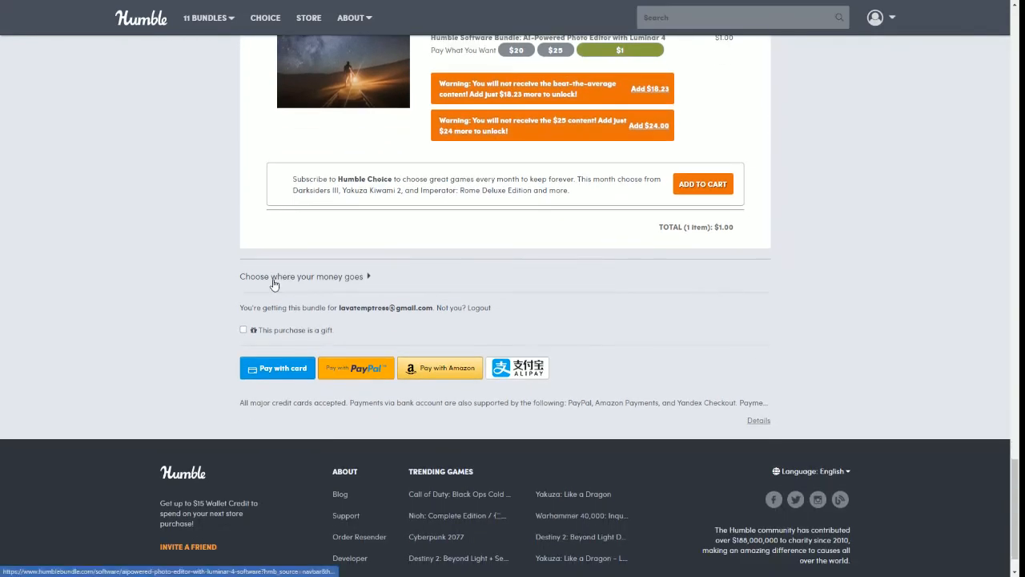
mouse_move(231, 258)
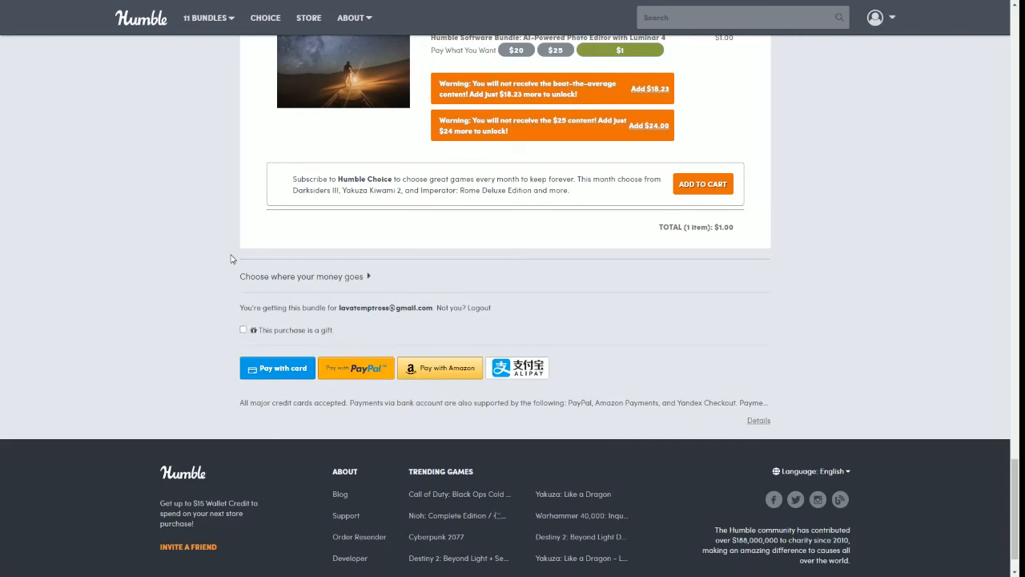
mouse_move(243, 337)
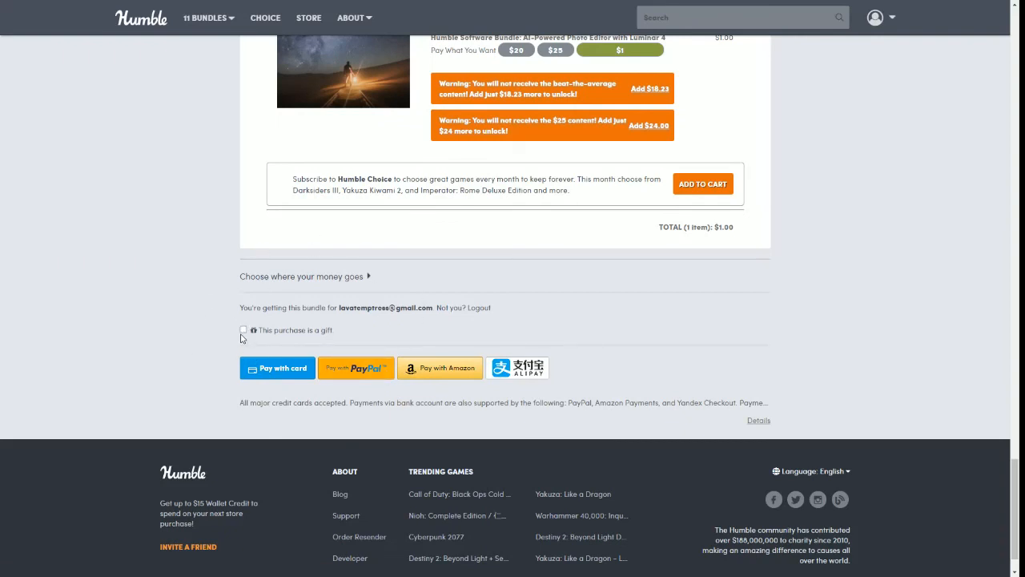
click(243, 330)
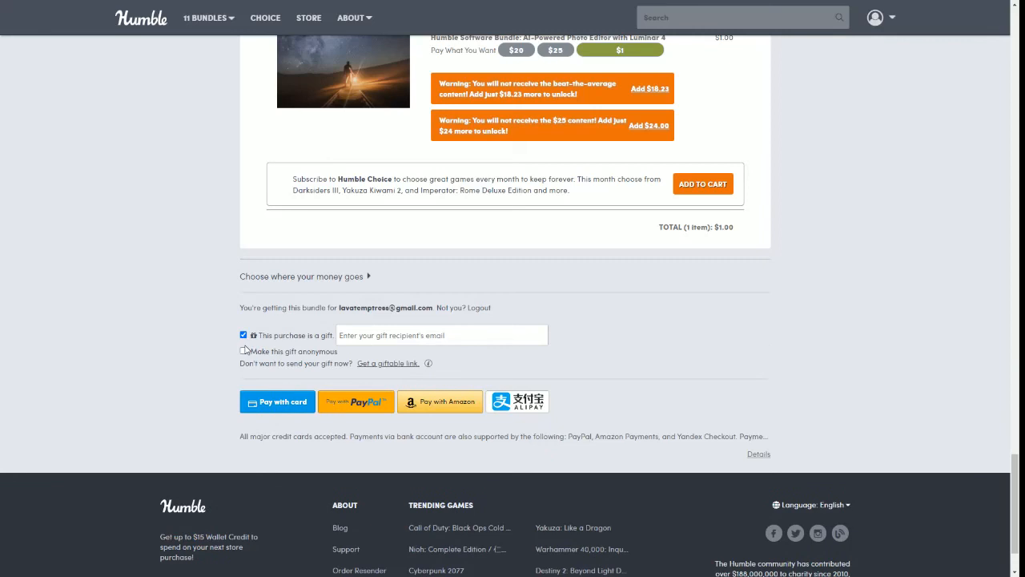
click(243, 350)
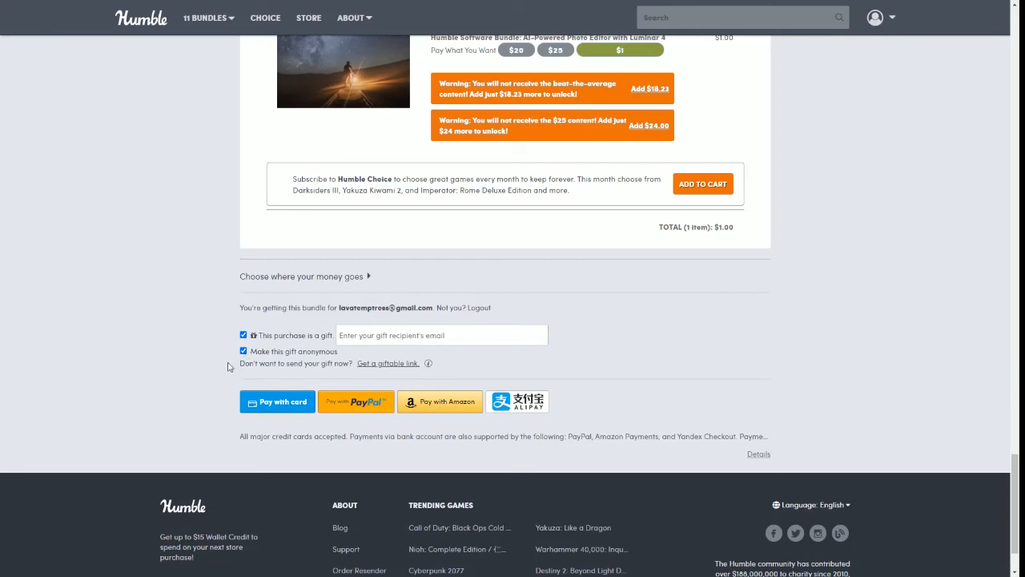
mouse_move(277, 401)
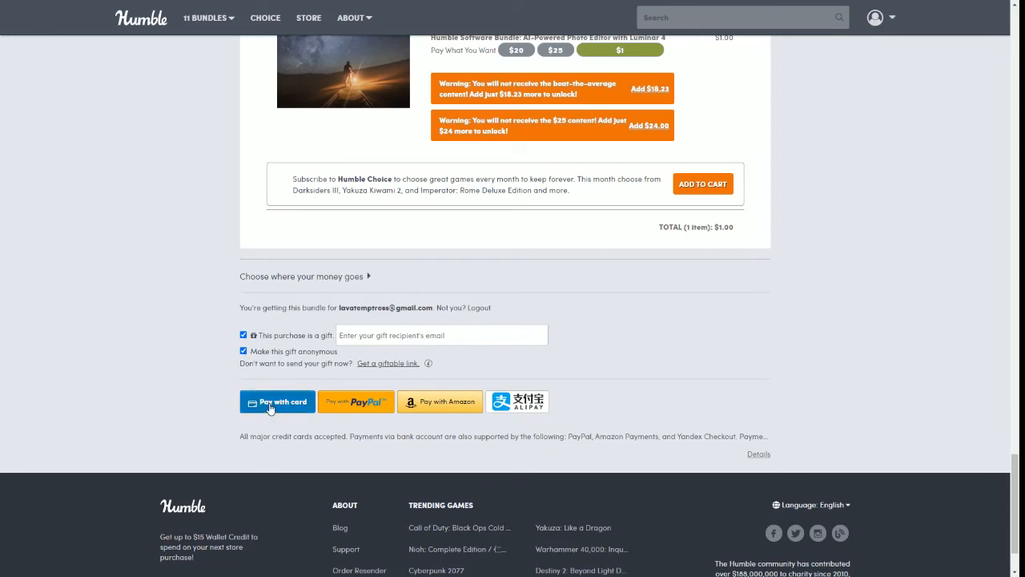
mouse_move(518, 401)
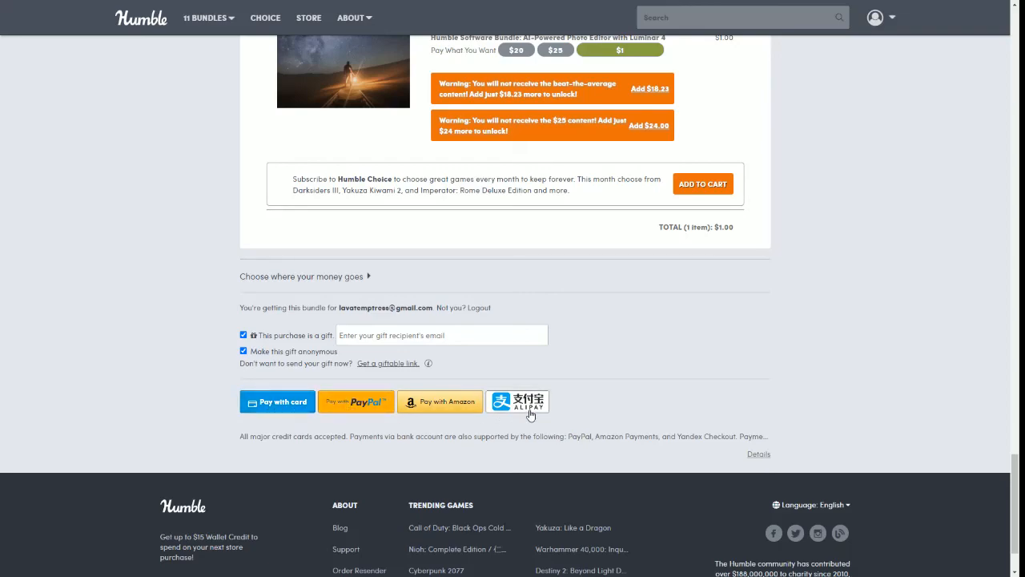
Scroll back up to the Luminar 4 bundle's top header.
scroll(up, 3)
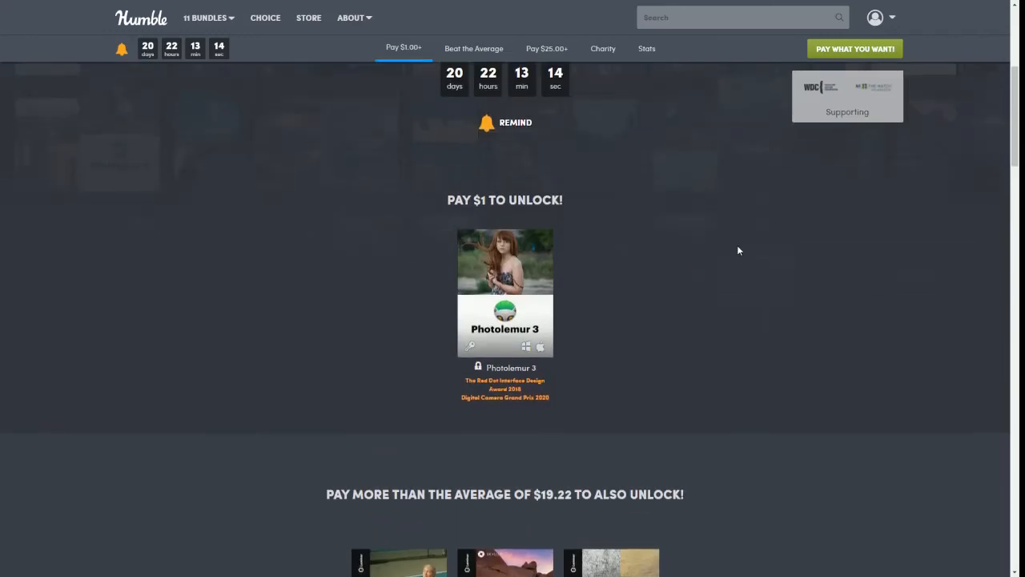
scroll(up, 3)
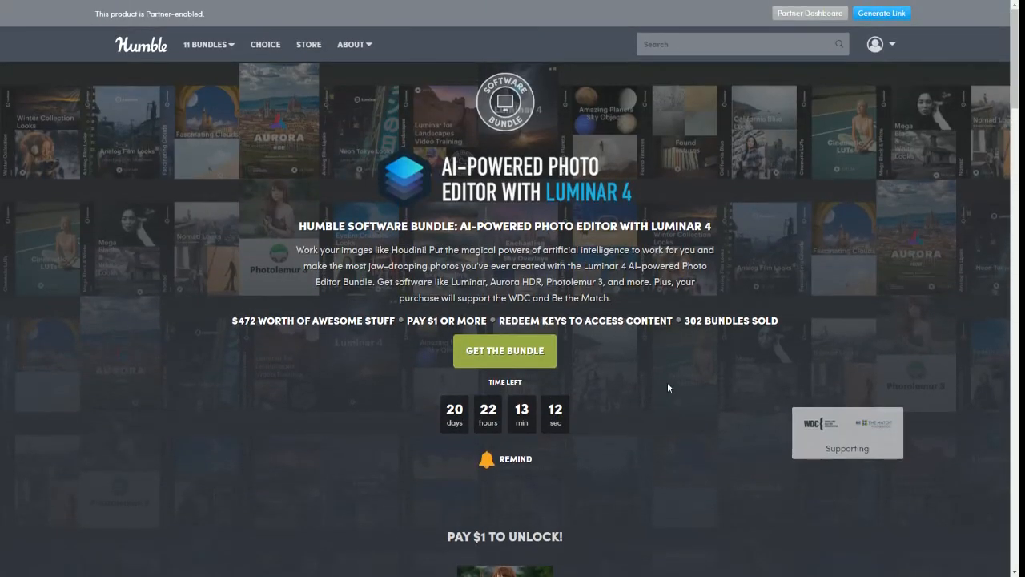